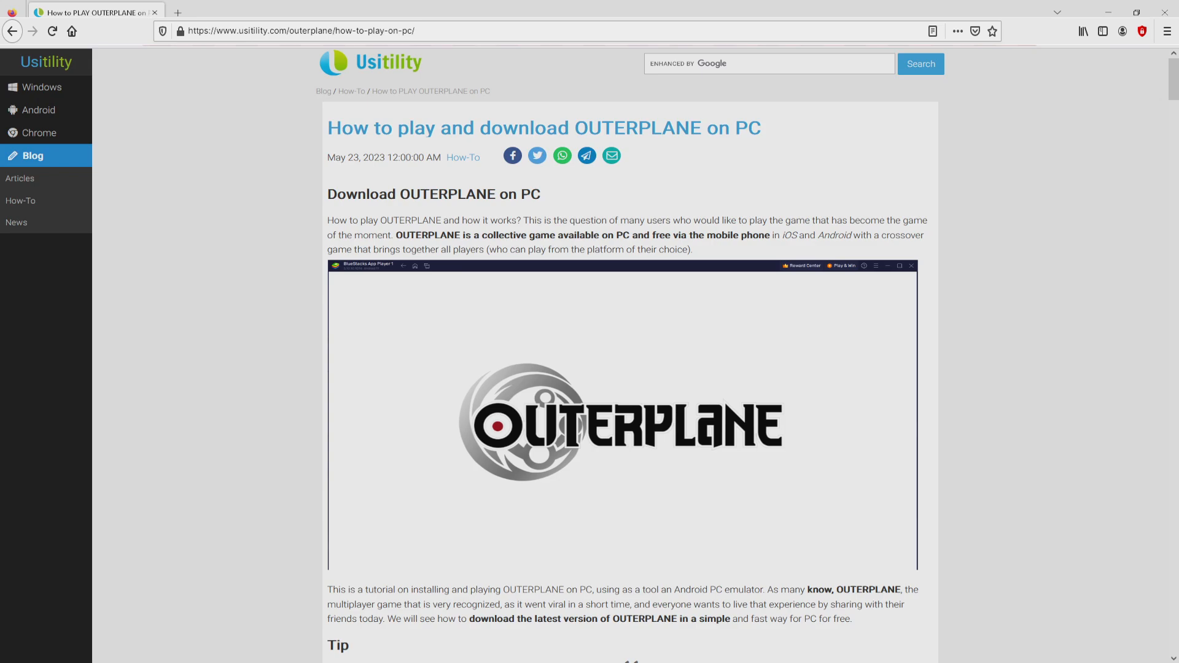
Step: Scroll the usitility OUTERPLANE guide down to its 'Download Game on PC' button
scroll(down, 3)
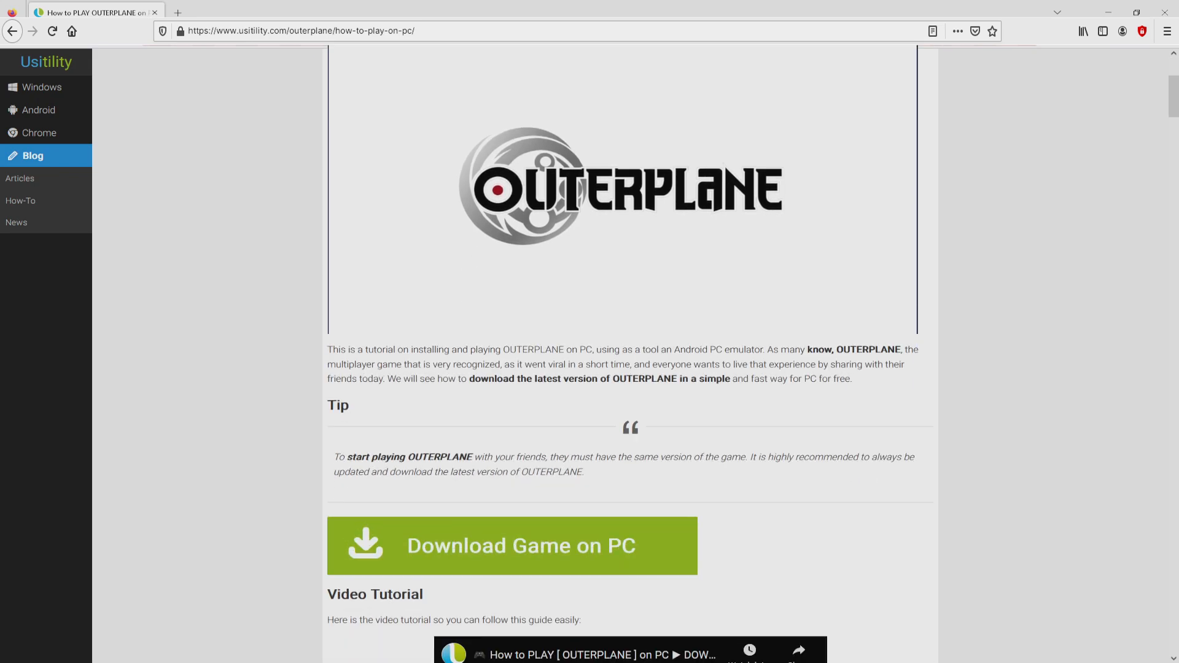
mouse_move(488, 549)
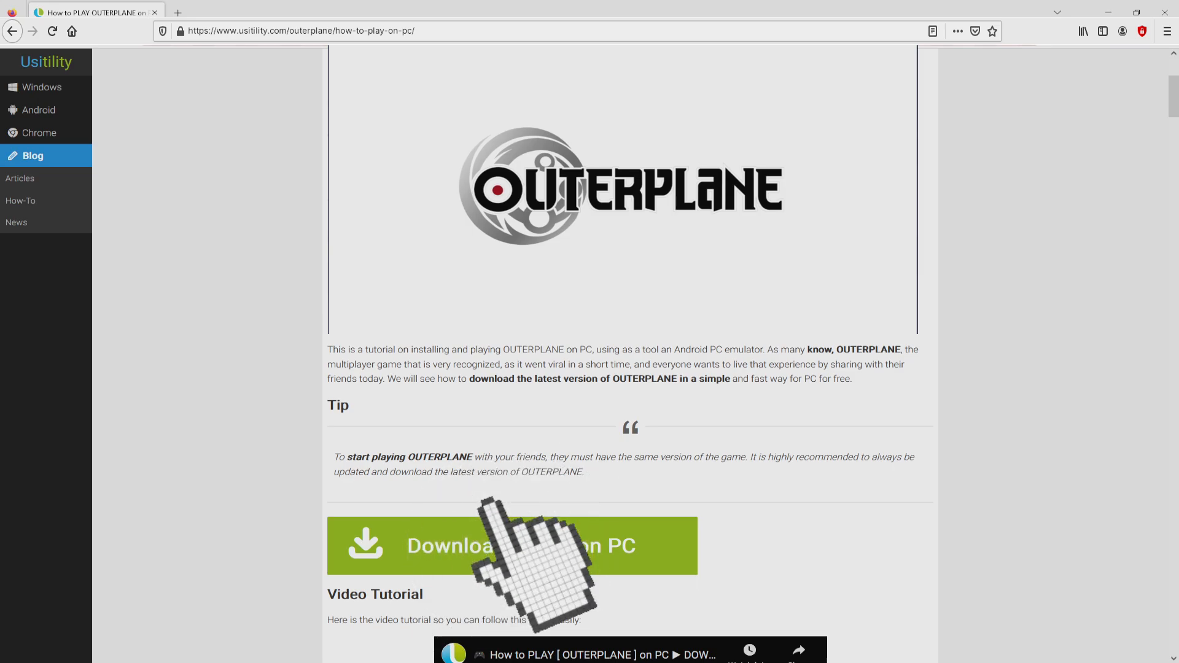
Step: Go to BlueStacks' OUTERPLANE page and view its Game Features, starting with Multi Instance
click(510, 545)
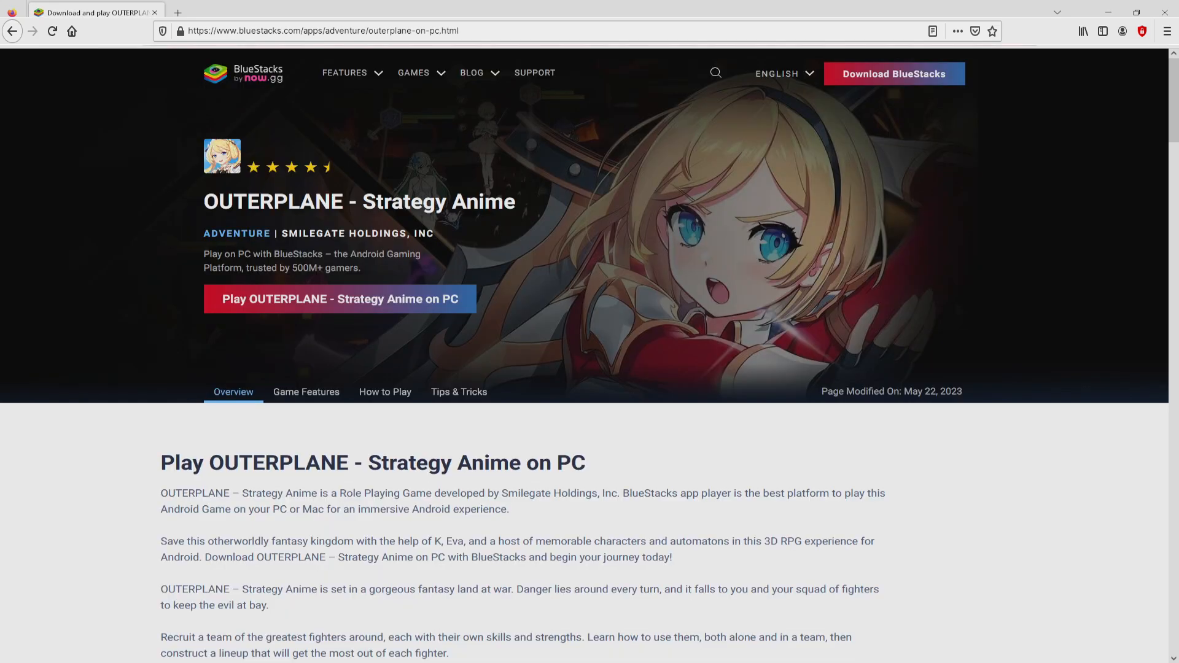
scroll(down, 3)
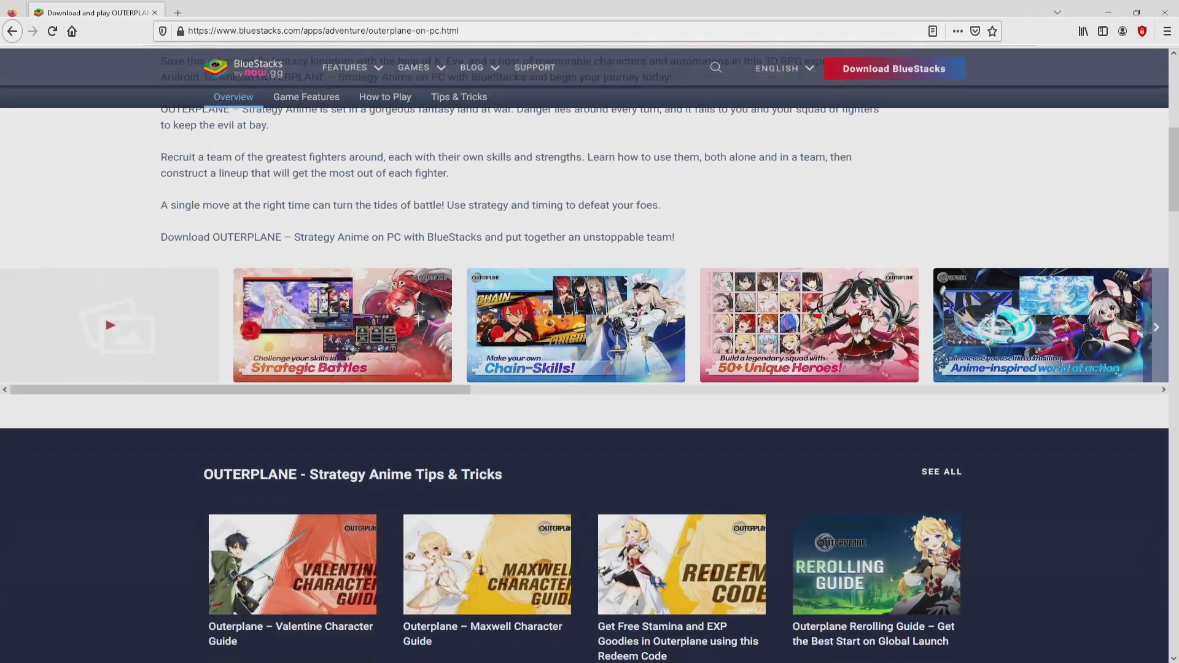
click(306, 96)
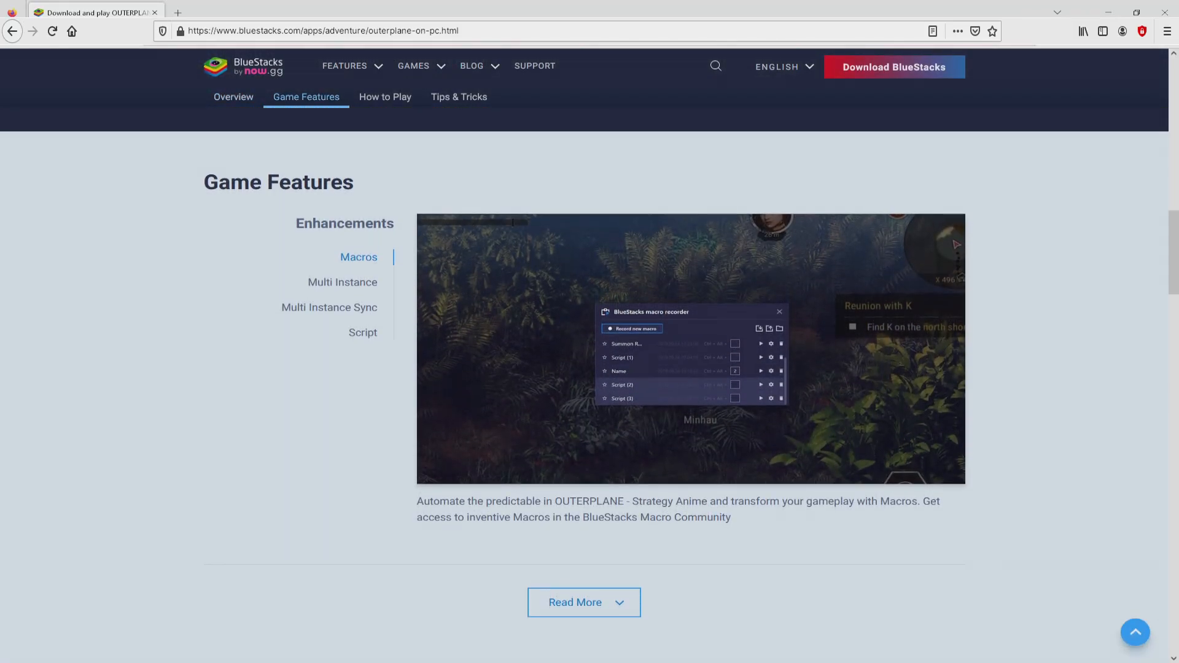
click(343, 283)
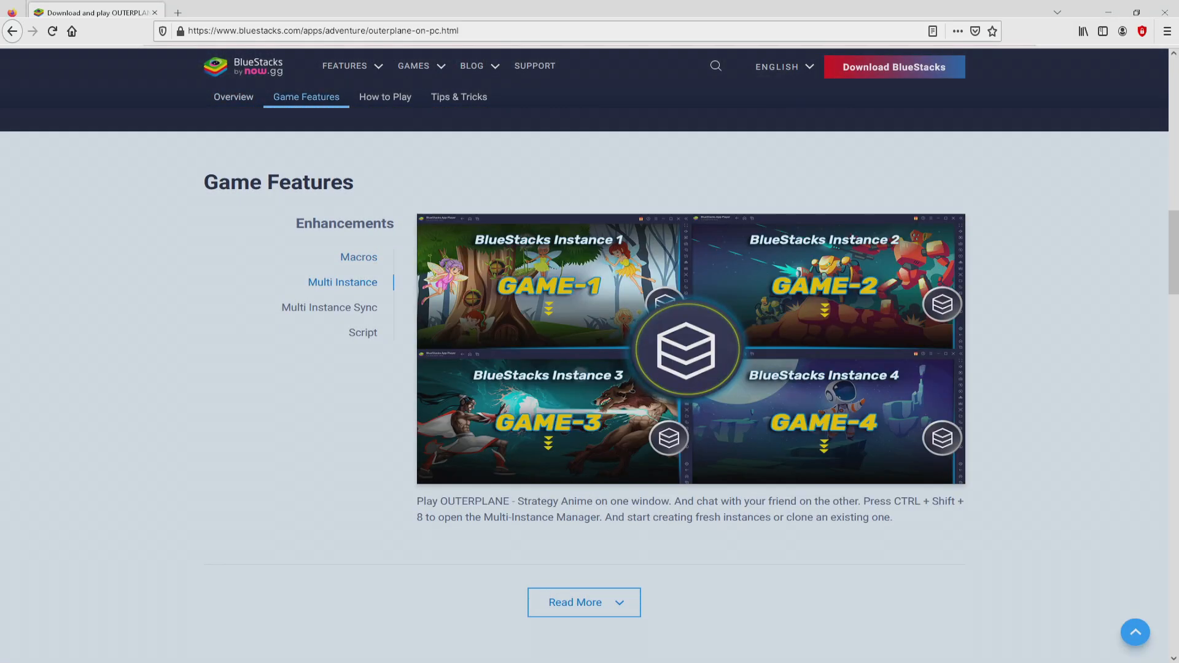
Step: View the Multi Instance Sync and Script features, then return to the Overview at the top
click(329, 307)
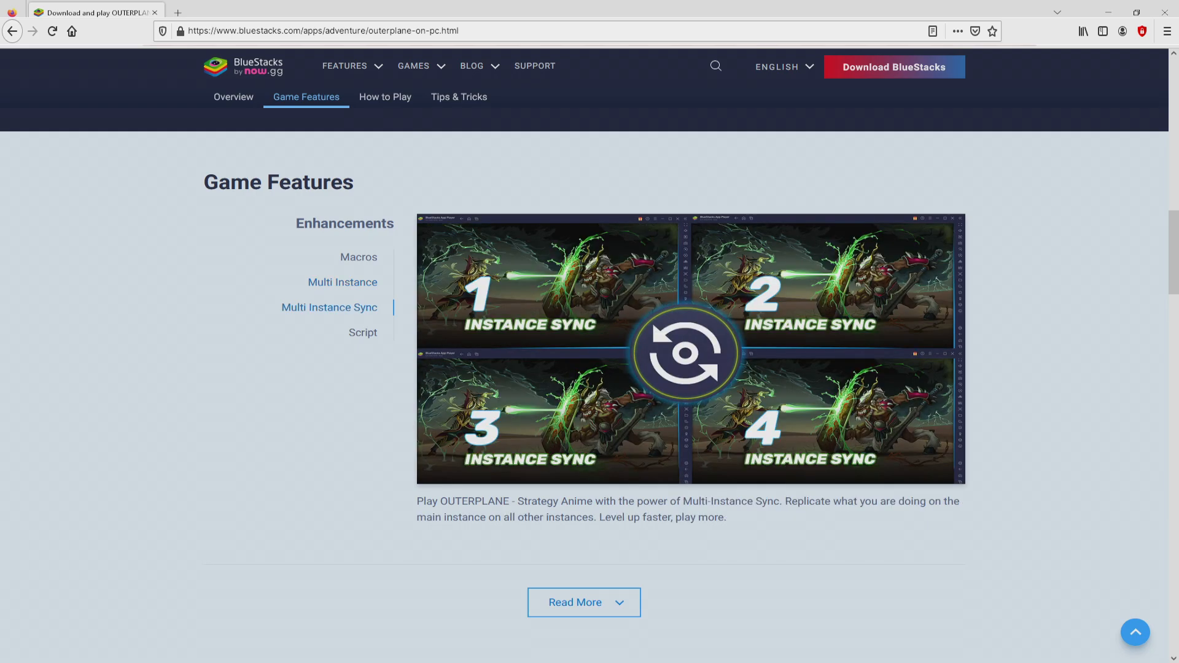
click(363, 333)
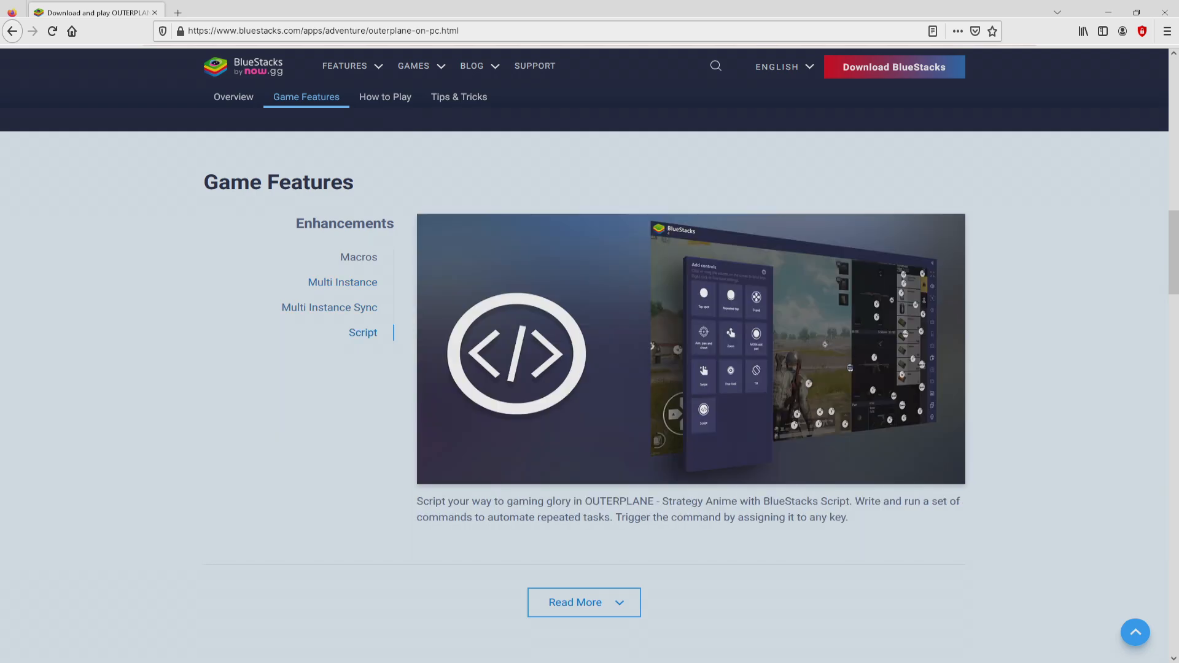
click(233, 96)
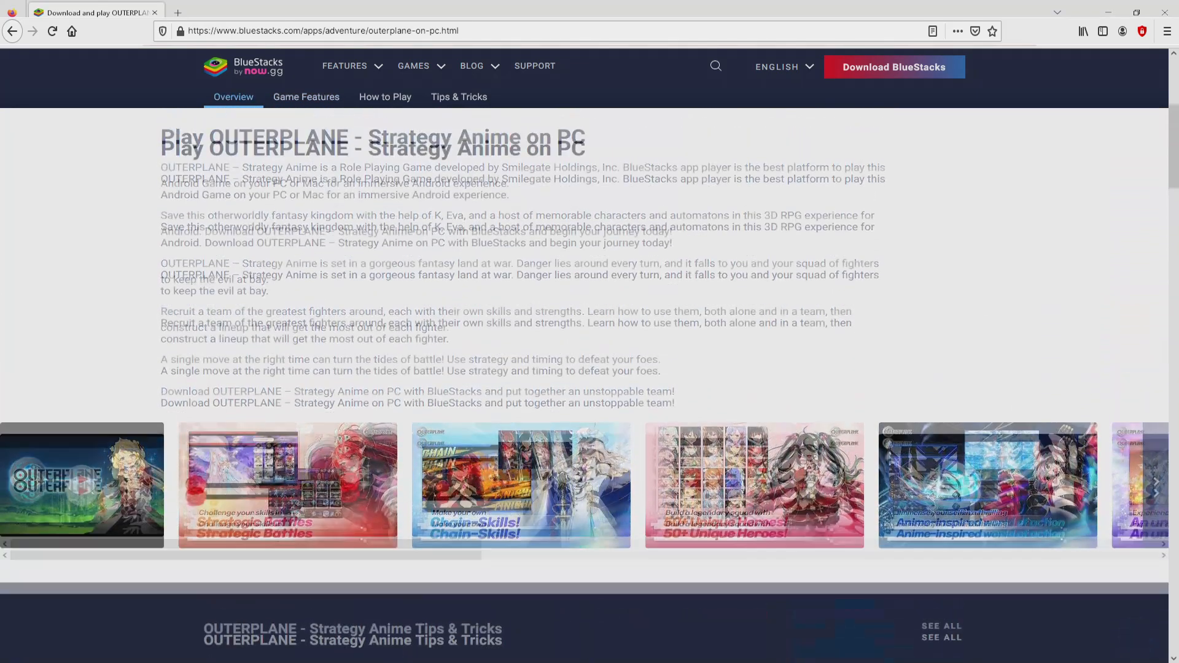
scroll(up, 3)
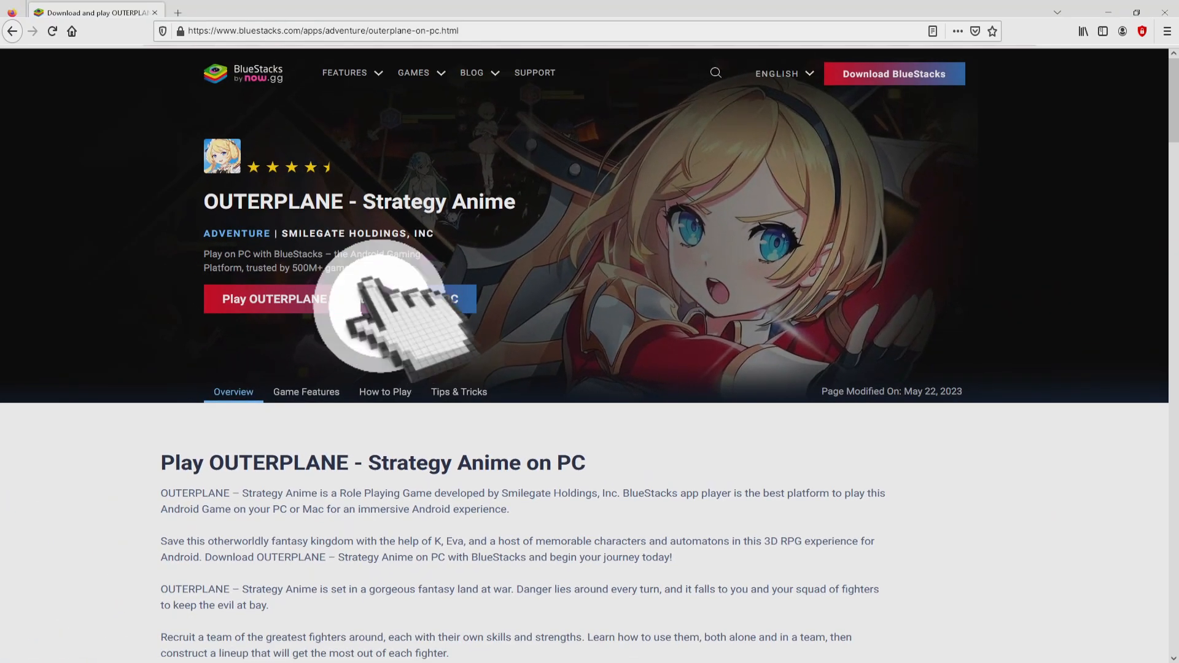
Step: Download BlueStacks via 'Play OUTERPLANE - Strategy Anime on PC' and run the installer
click(339, 298)
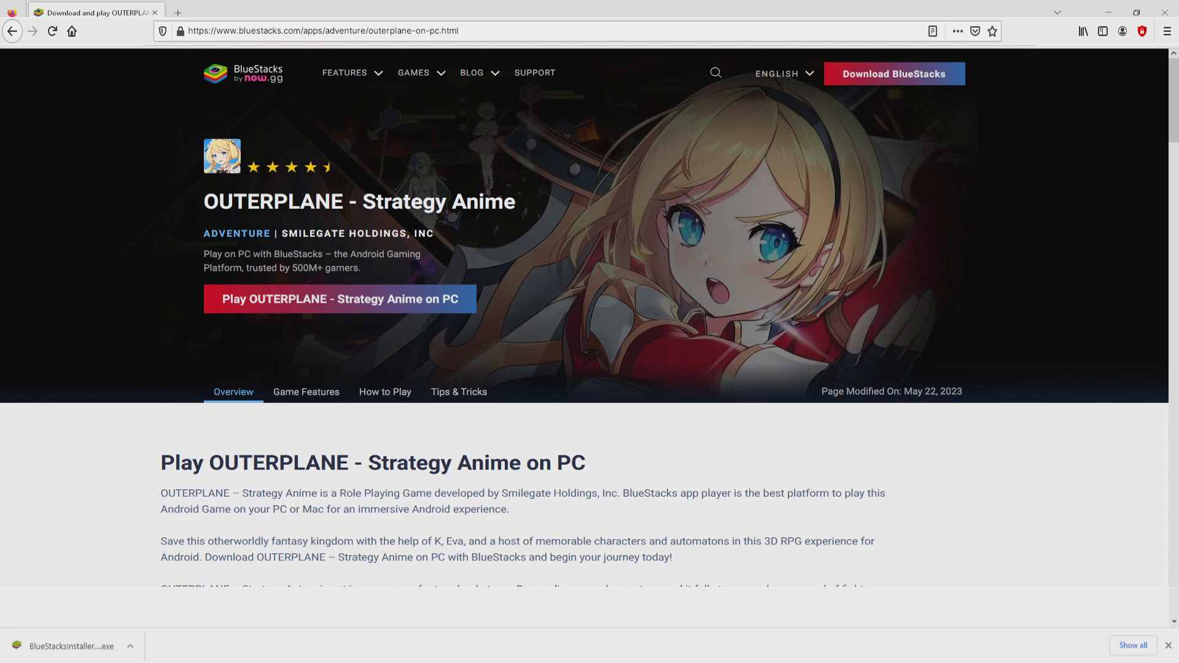
mouse_move(105, 571)
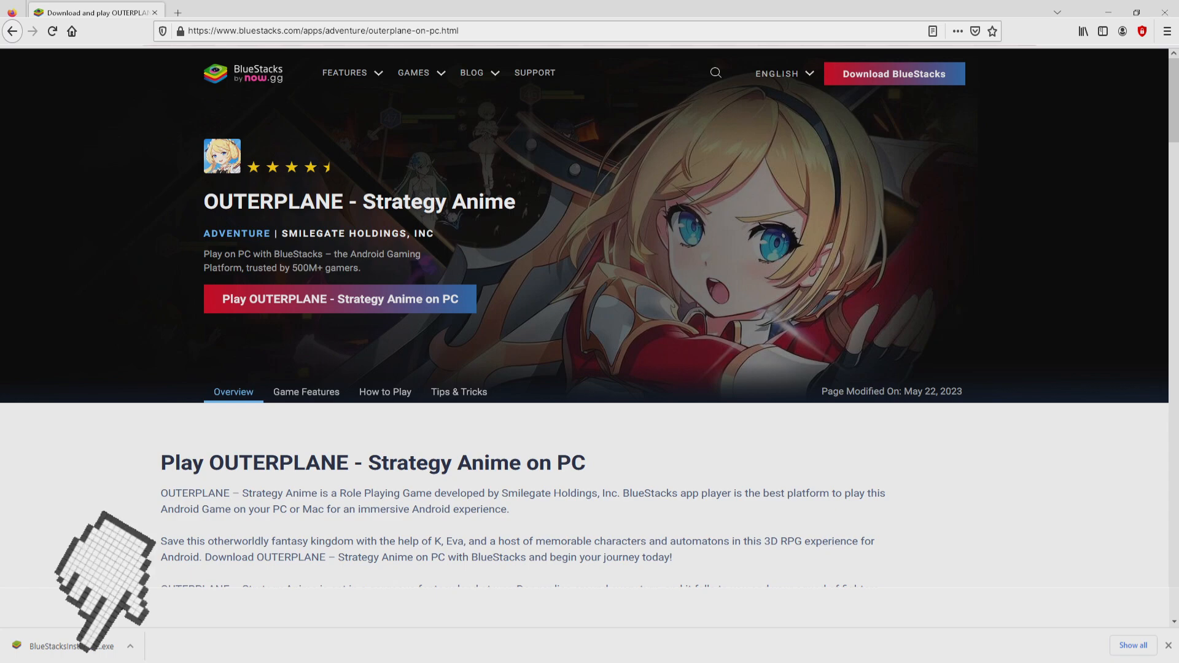
click(339, 298)
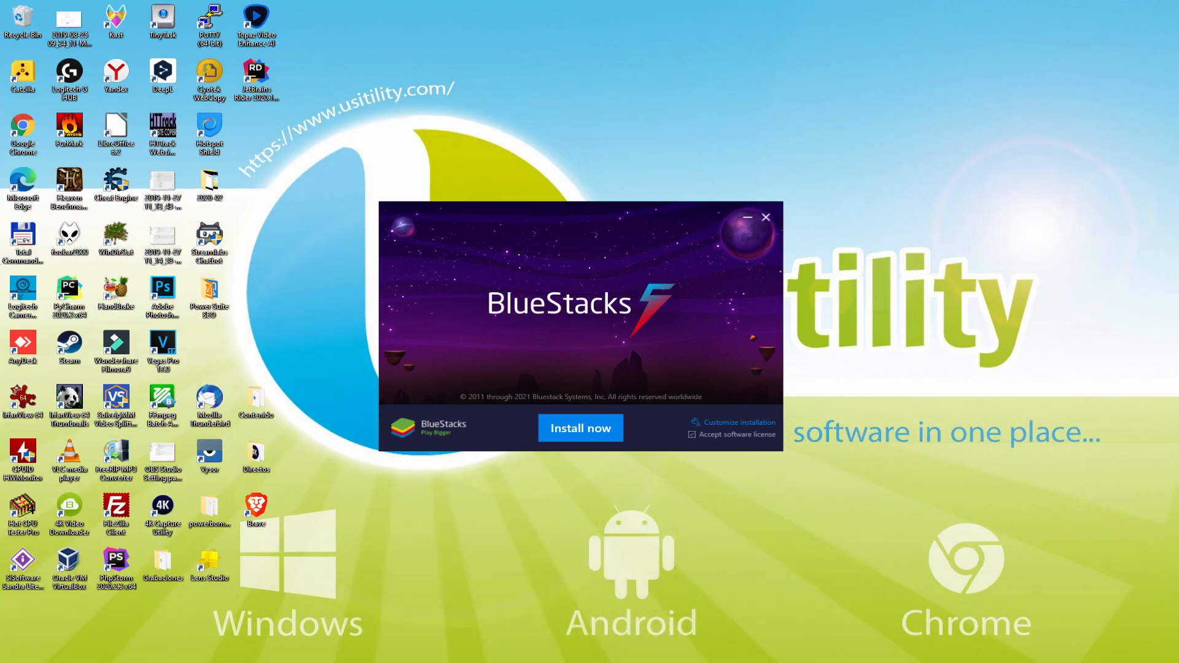
Step: Review the installer's data path under Customize installation and start installing BlueStacks
click(579, 428)
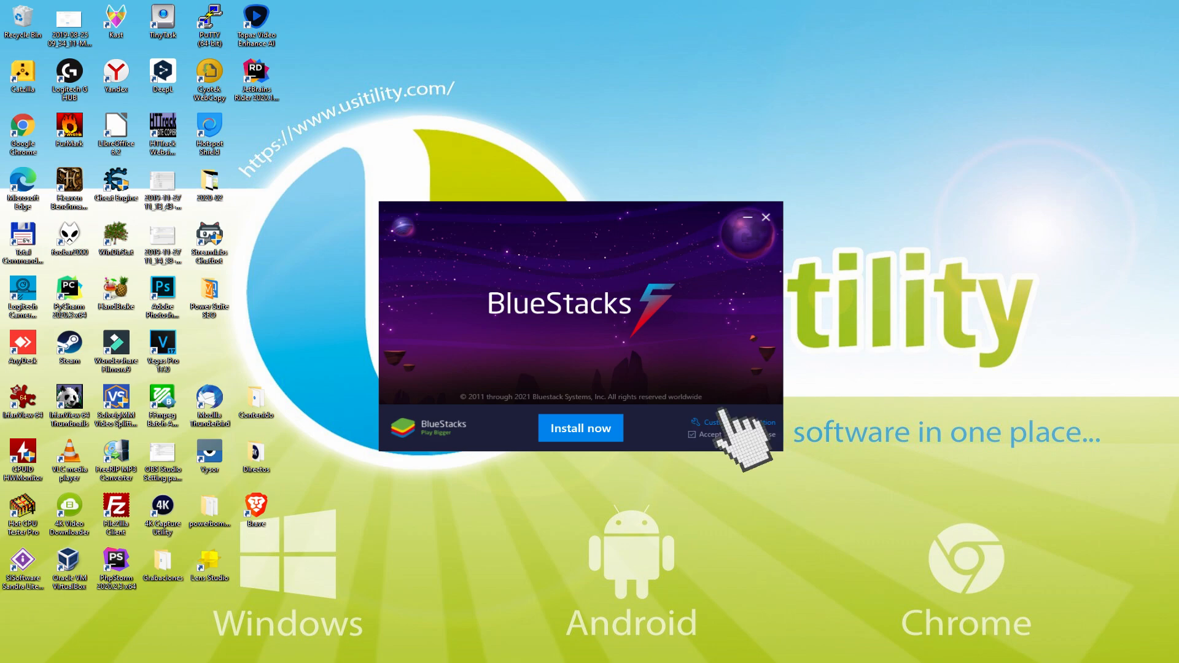
click(736, 421)
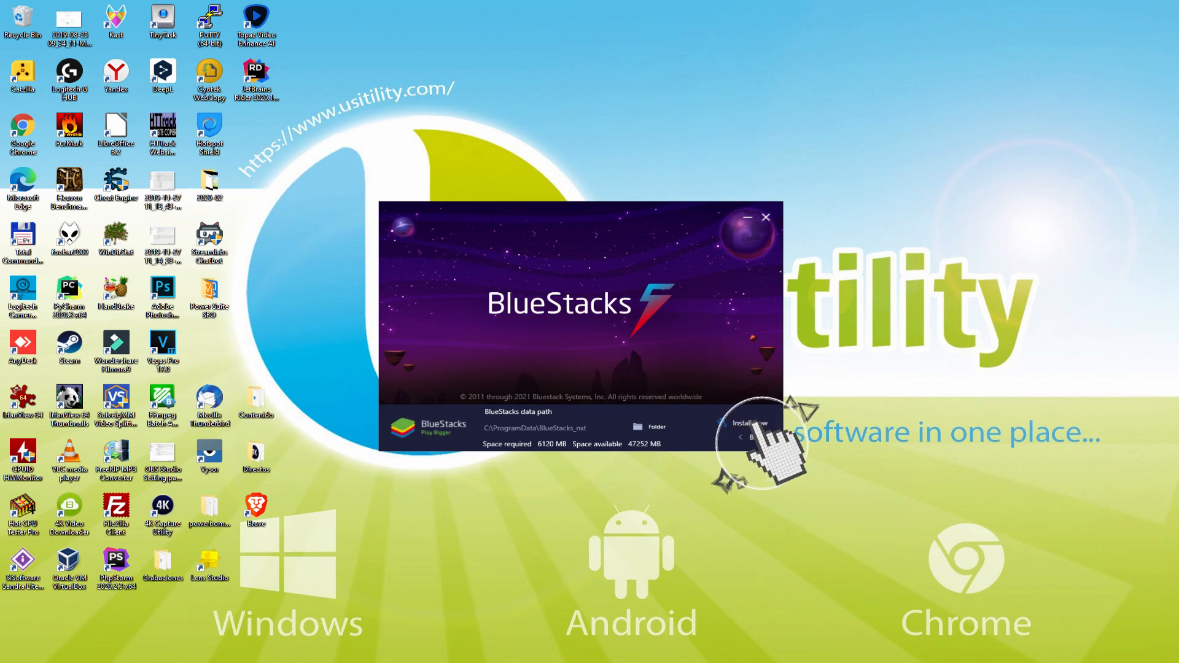
click(751, 427)
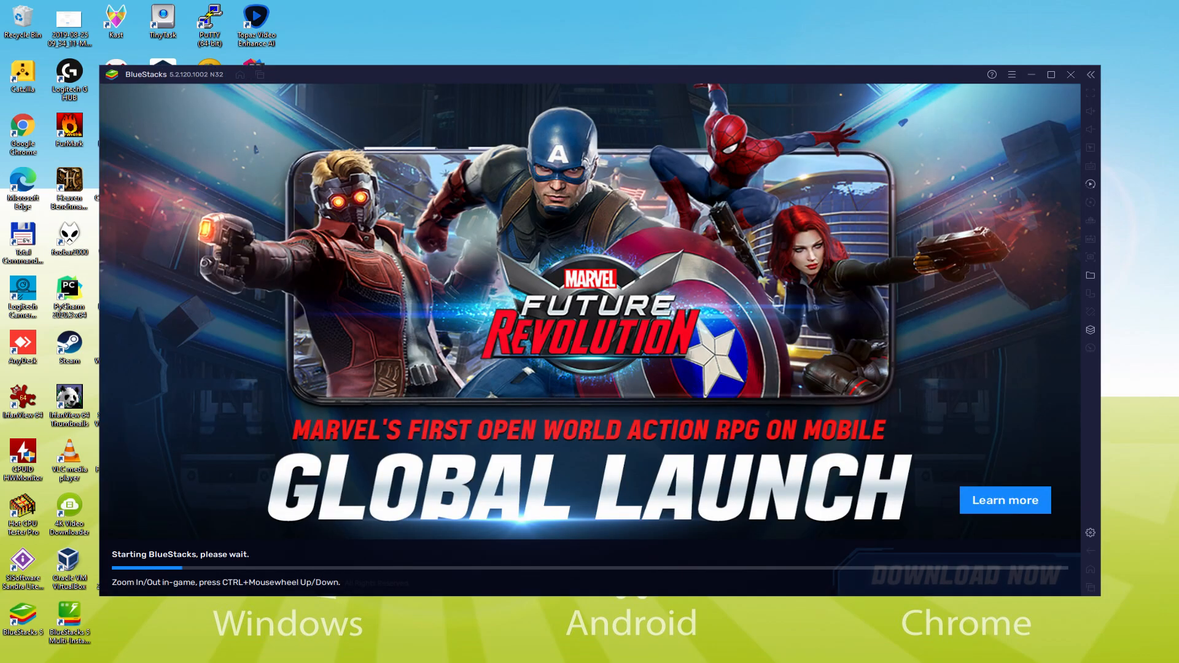
Step: Wait through the 'Starting BlueStacks' loading screen until the App Player home appears
click(1051, 75)
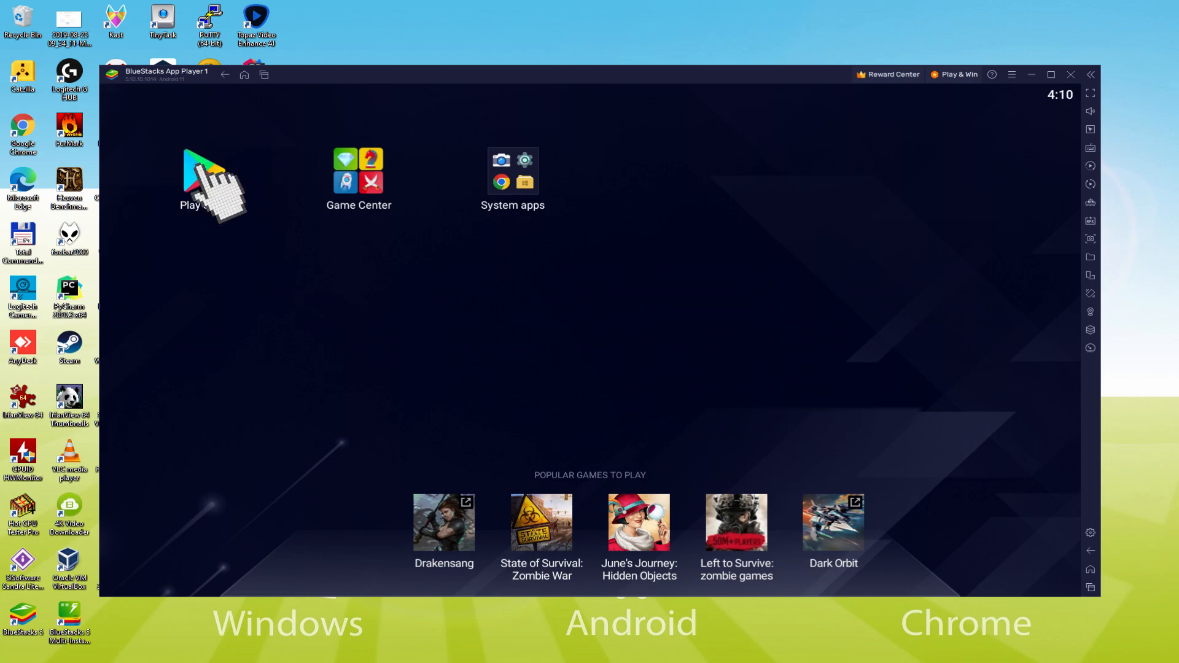
Step: Launch Play Store from the BlueStacks home screen and choose Sign in
click(199, 173)
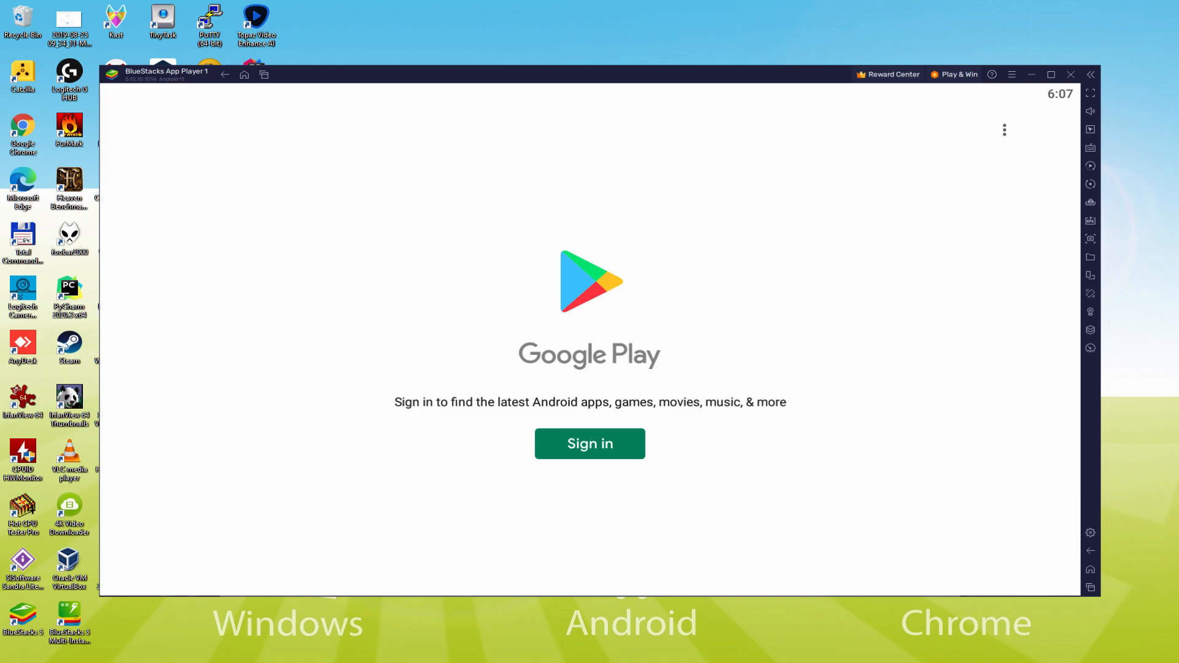
mouse_move(589, 454)
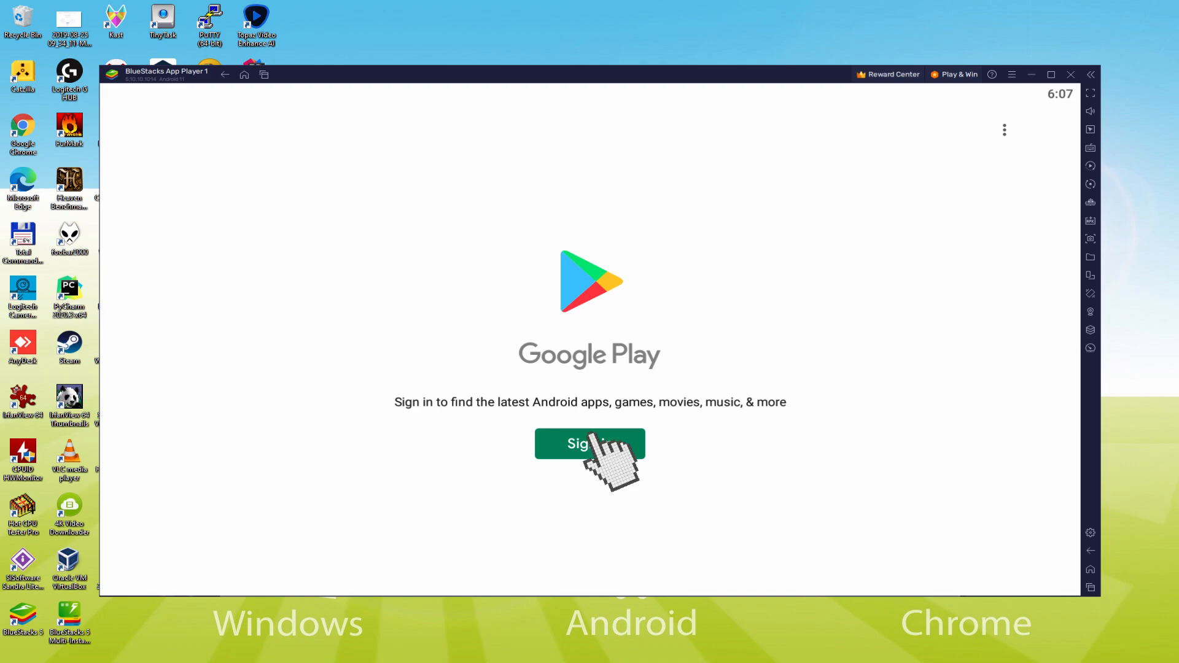
mouse_move(609, 451)
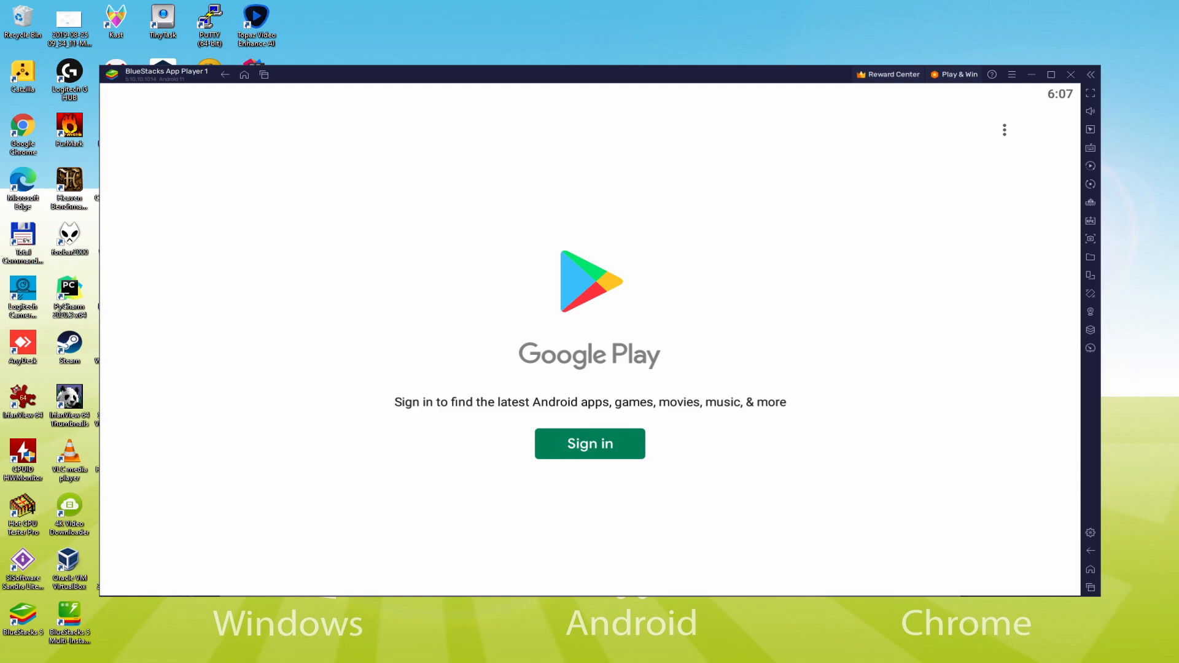
click(589, 443)
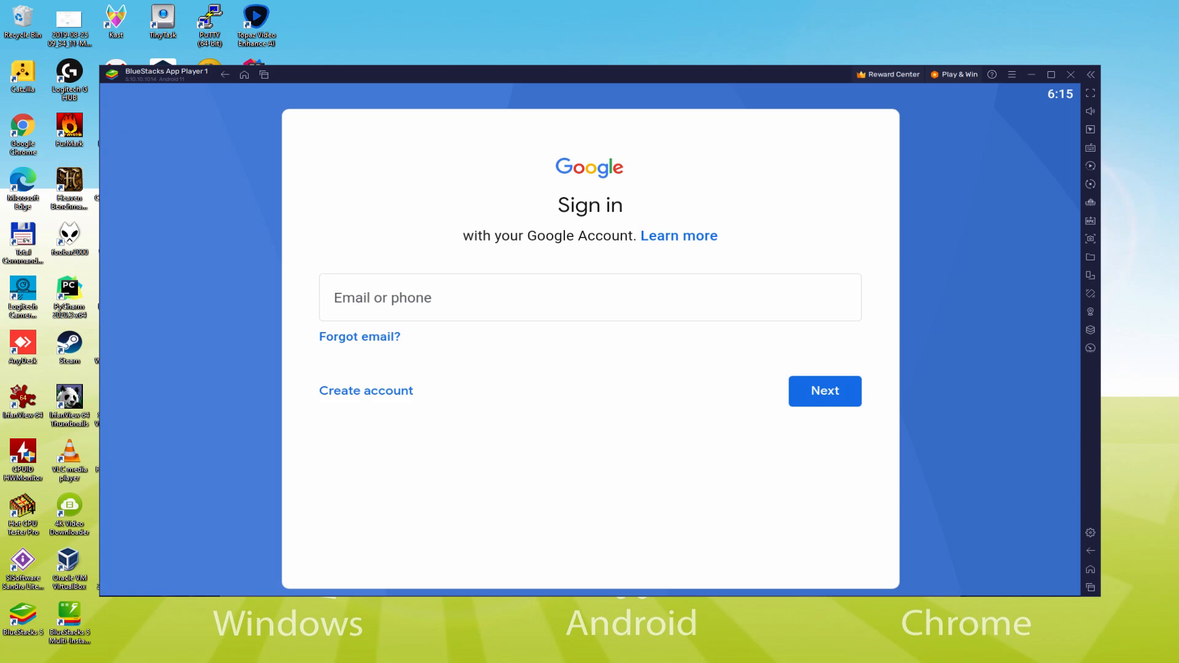
Step: Enter the Google account email and password to sign in to Google Play
click(824, 391)
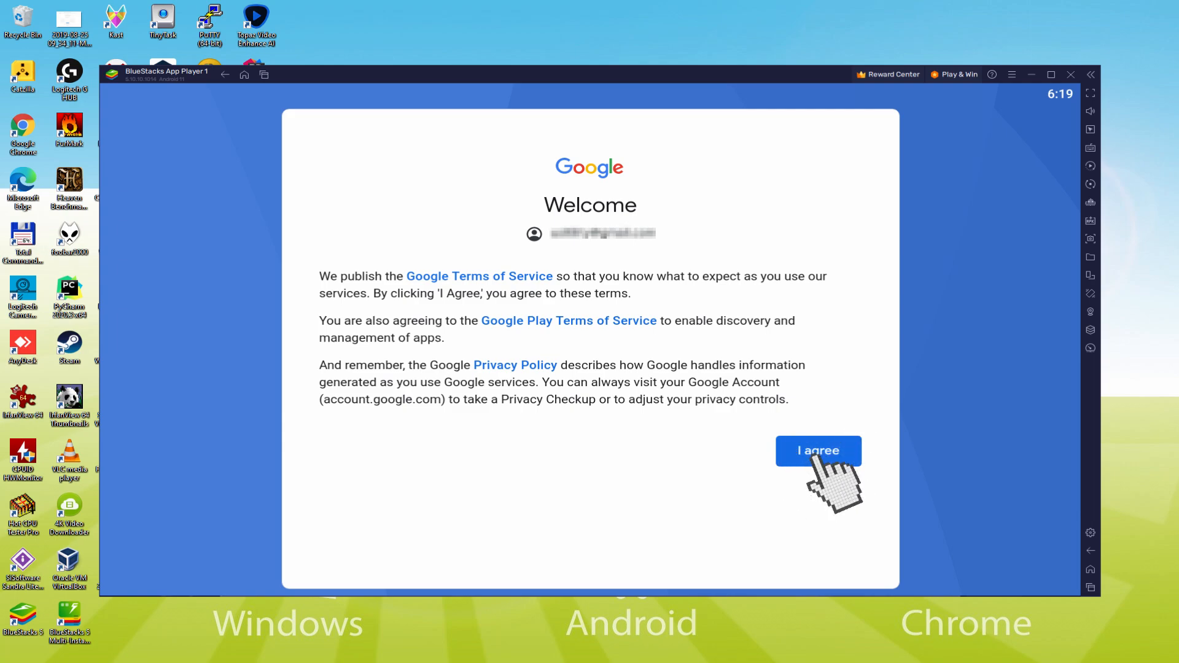
Step: Agree to Google's terms, turn off Back up to Google Drive and accept the services settings
click(818, 451)
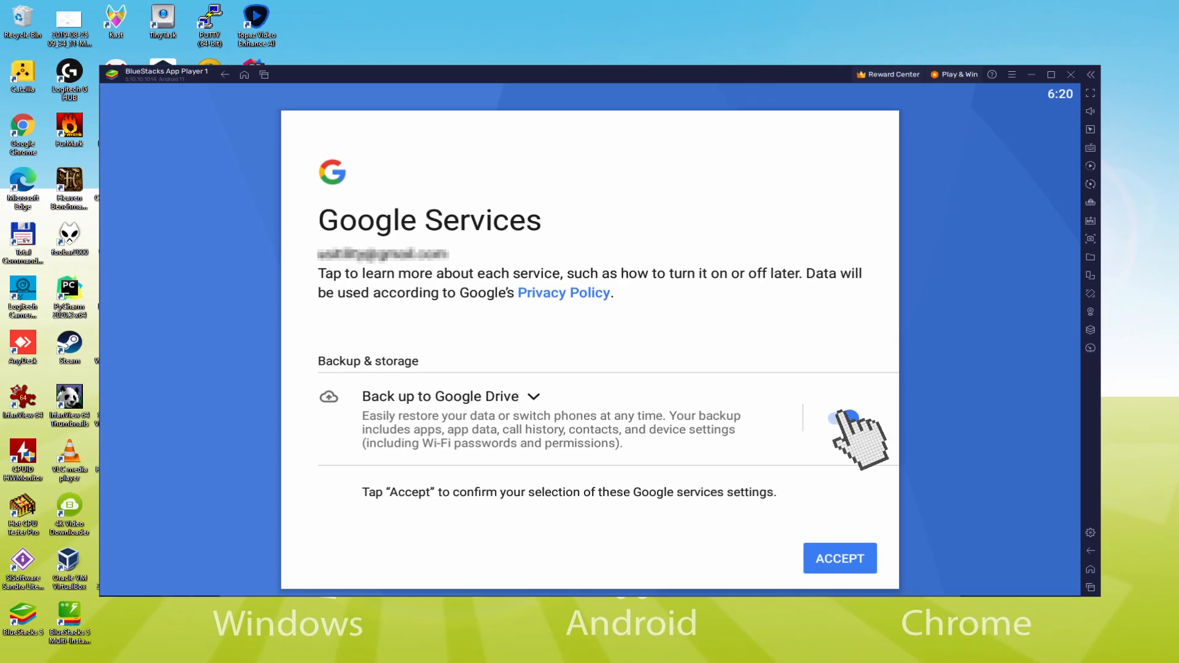
click(836, 419)
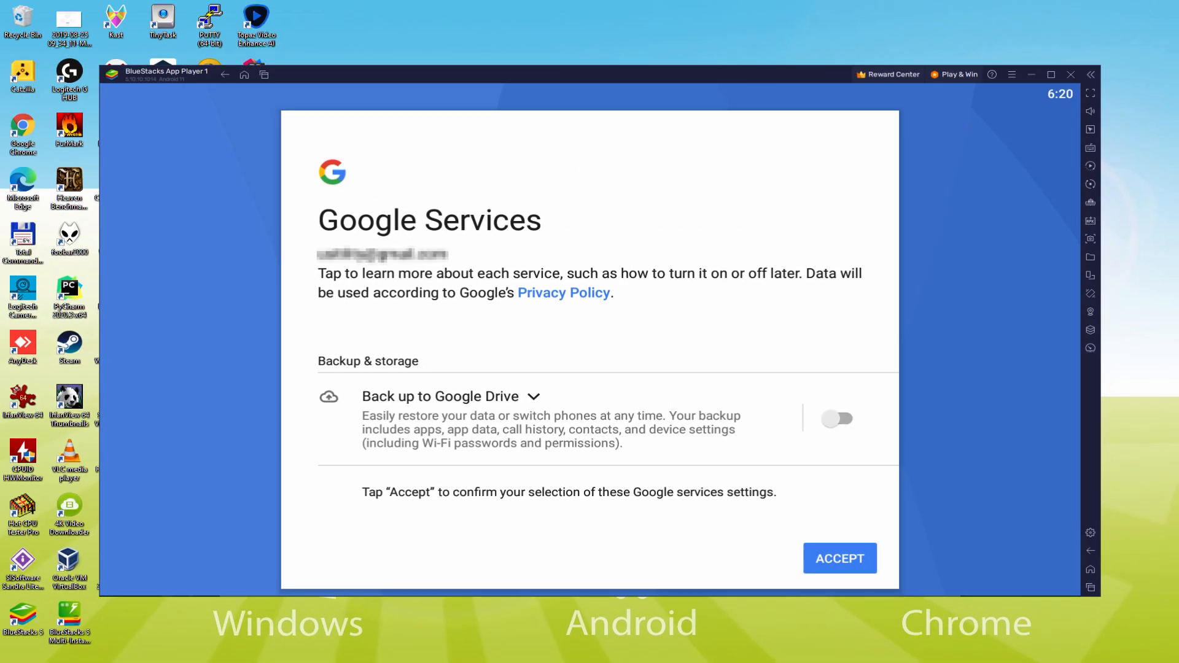
click(838, 558)
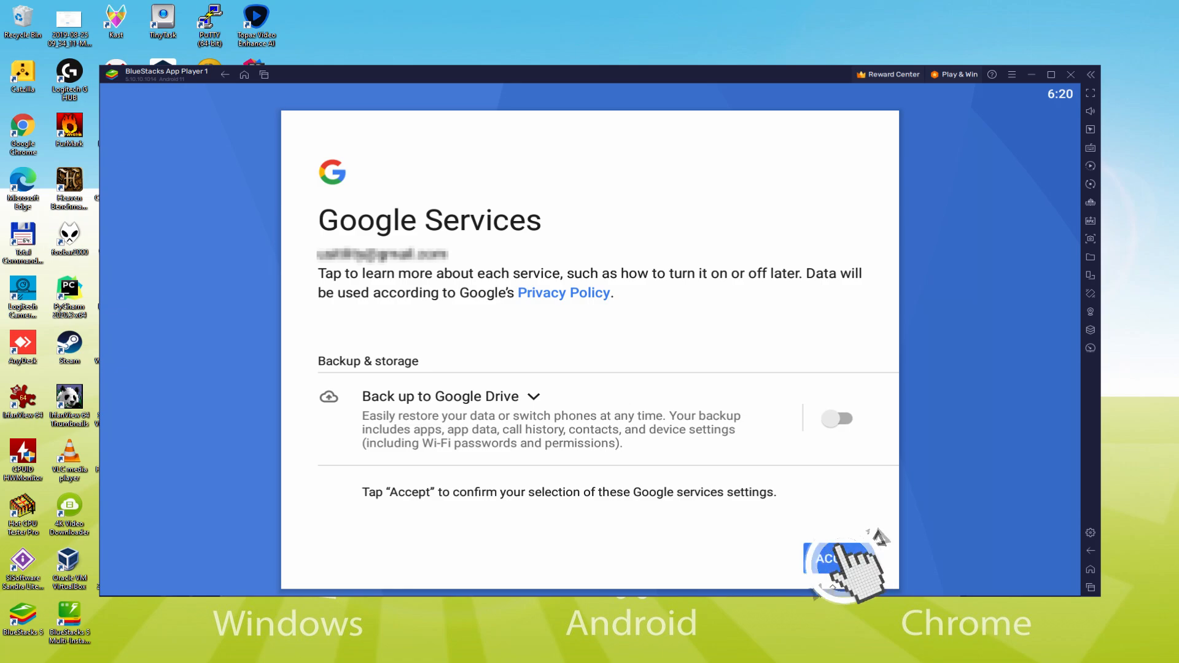
click(831, 558)
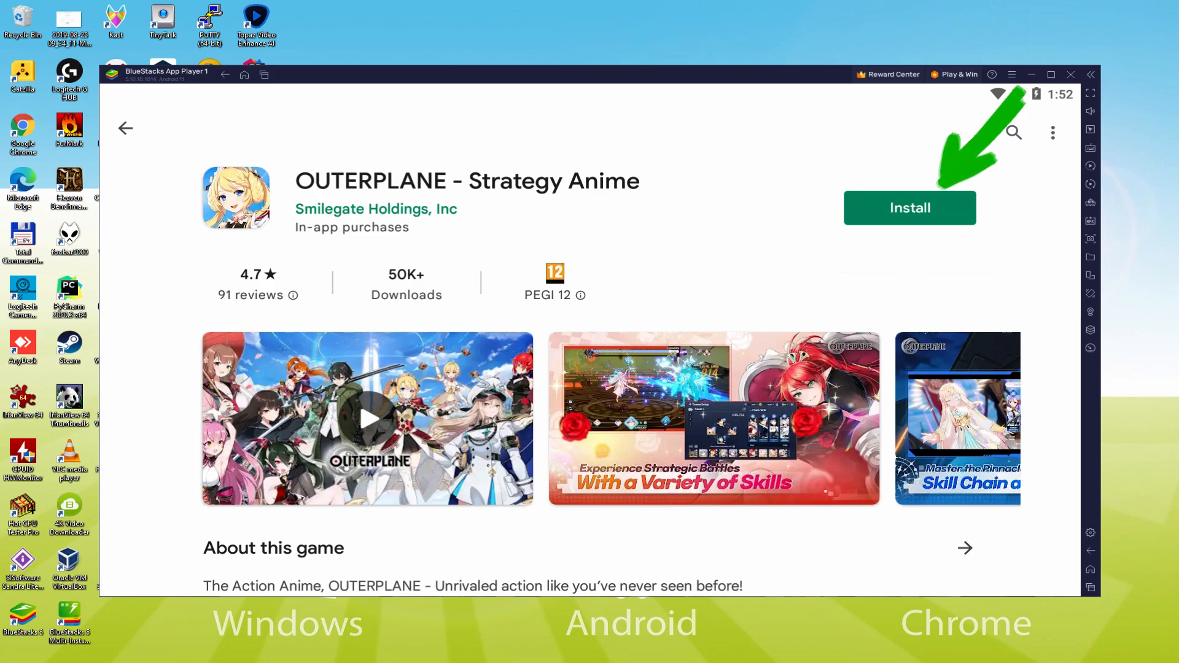
Step: Install OUTERPLANE - Strategy Anime from its Google Play page
click(909, 207)
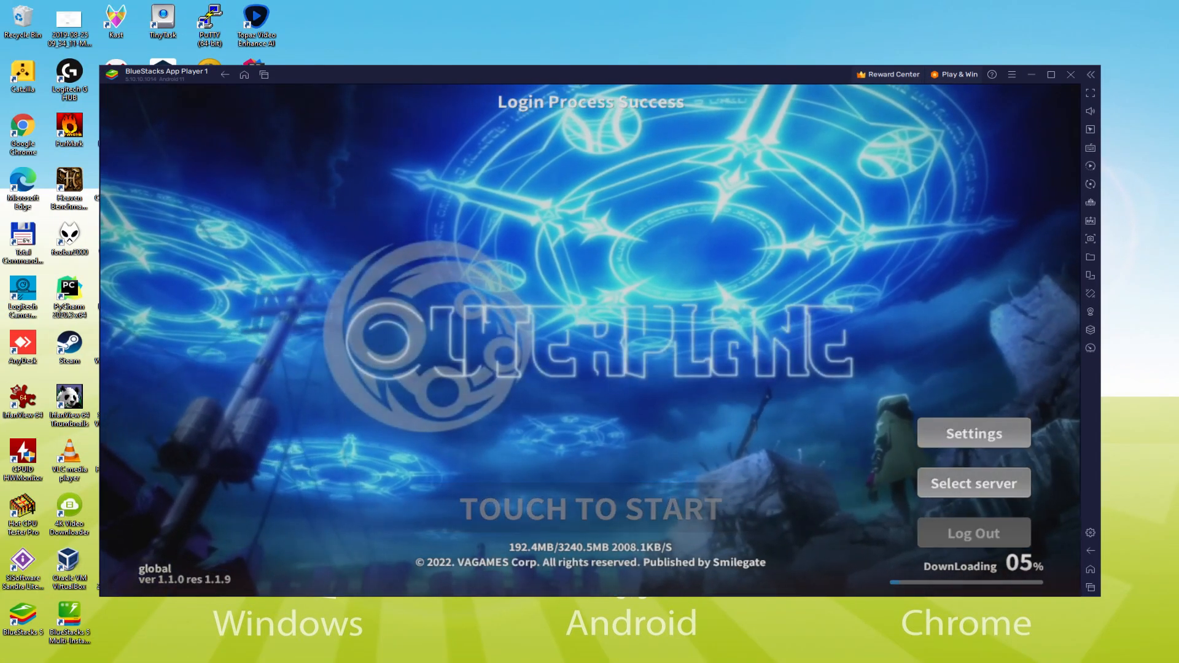
Step: Tap TOUCH TO START on OUTERPLANE's title screen after login succeeds
click(590, 509)
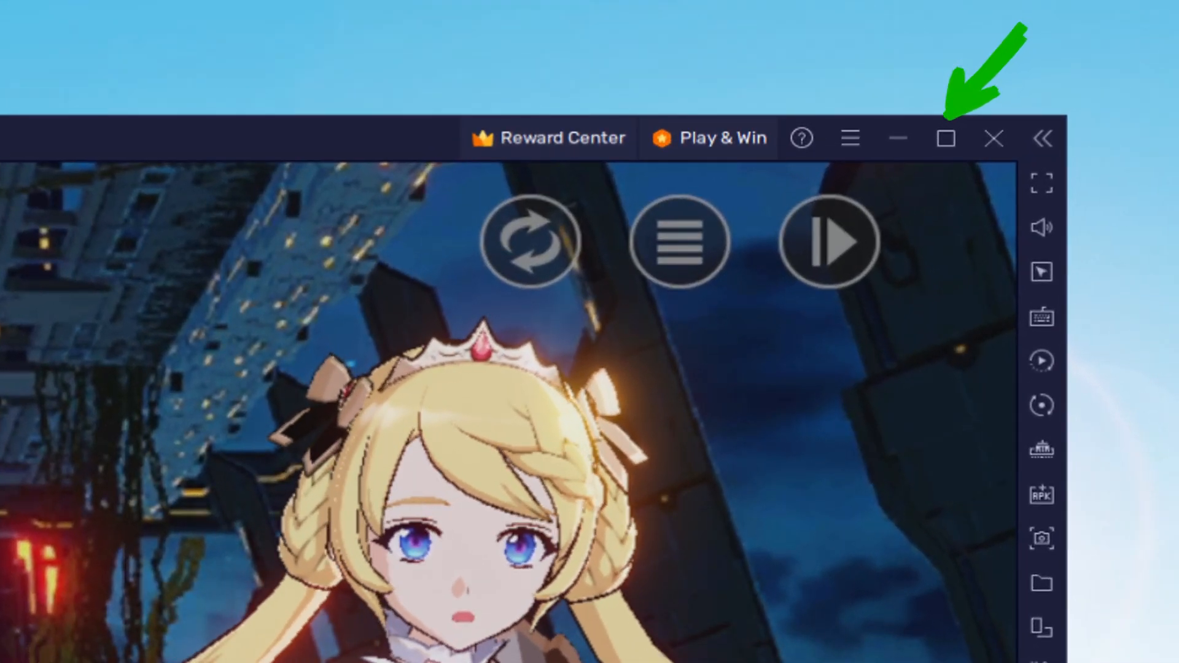
Step: Maximize the BlueStacks window and advance the bridge dialogue between K, Stella and Francesca
click(946, 138)
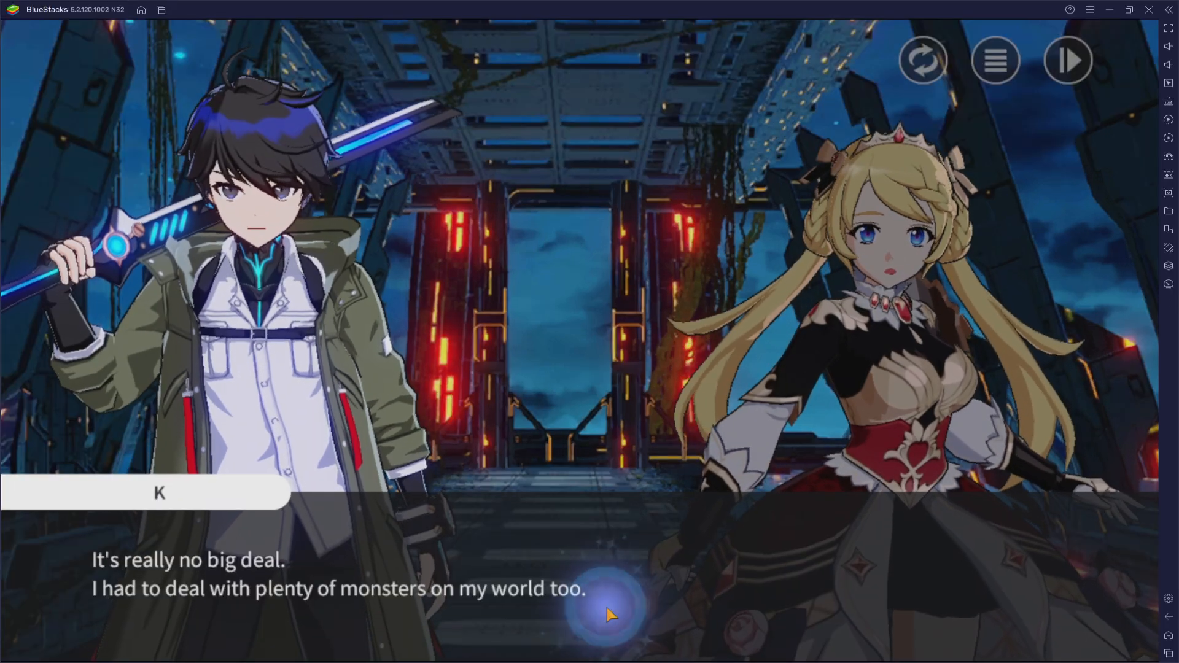
click(609, 613)
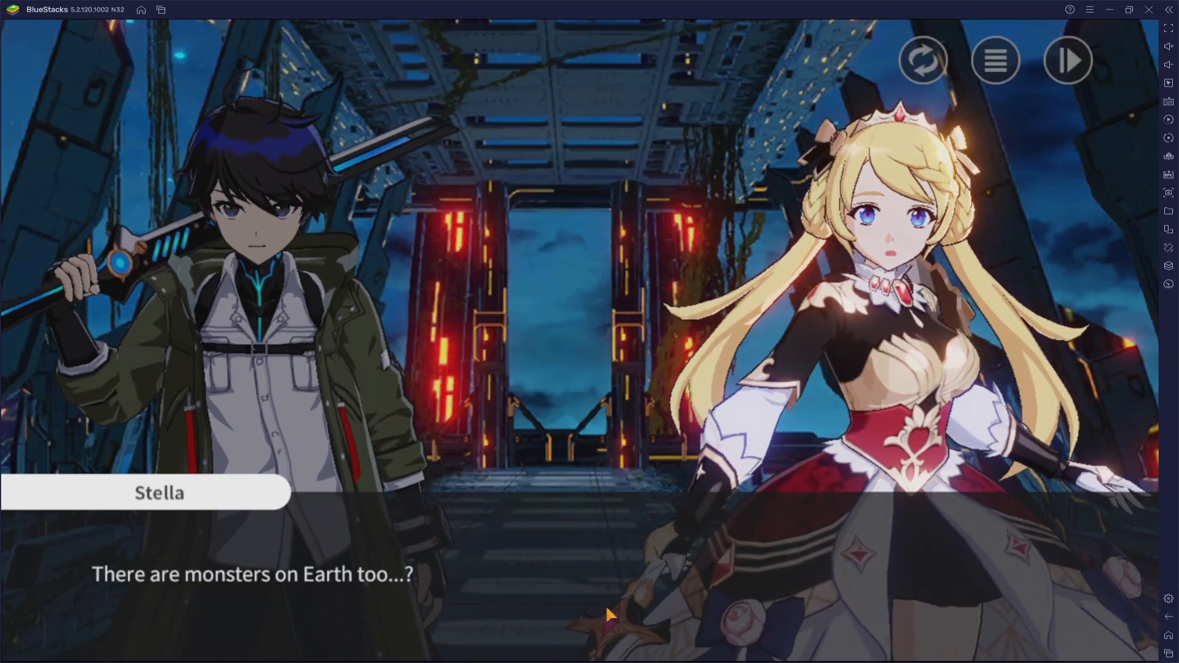
click(608, 612)
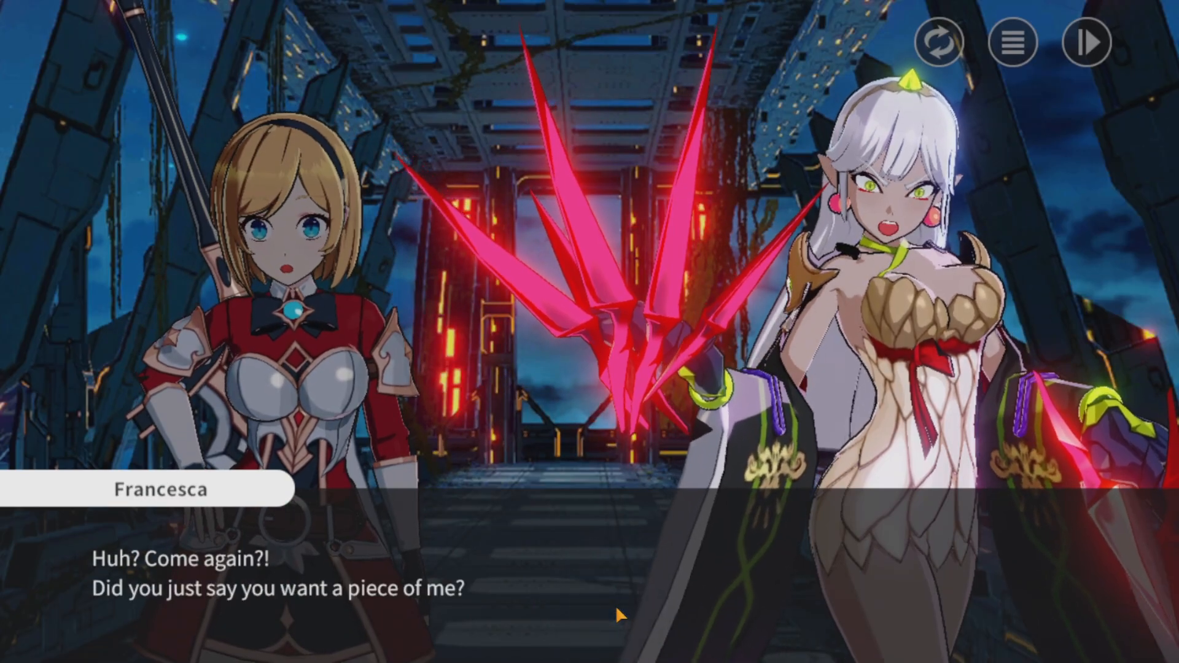
click(619, 615)
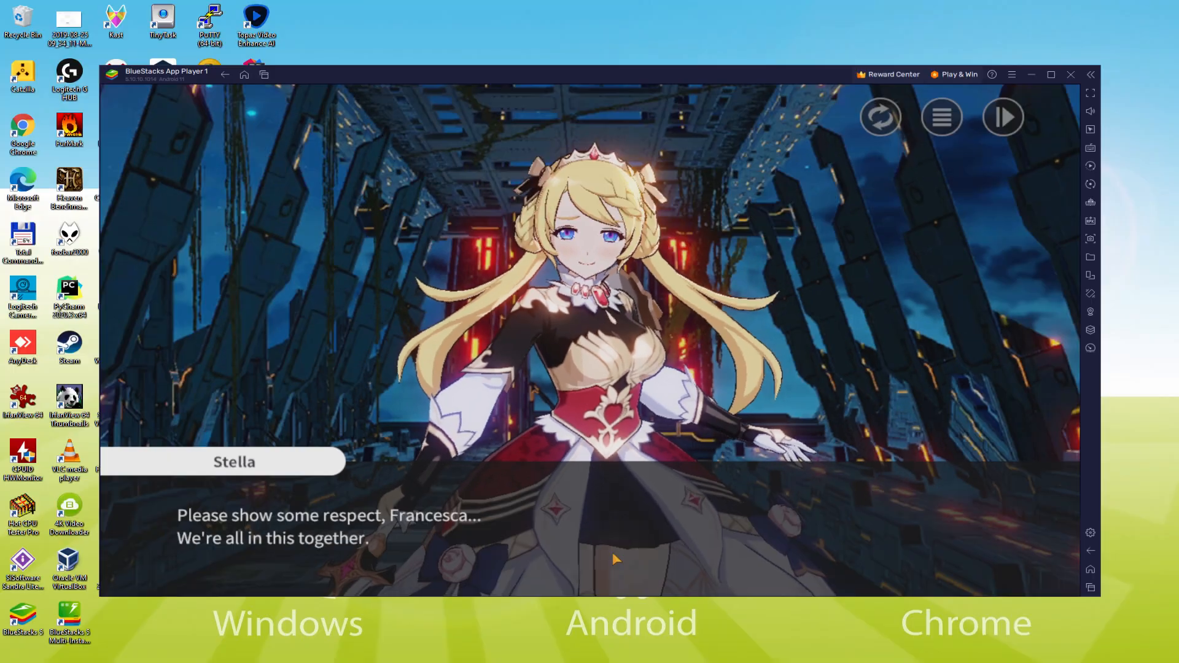
click(613, 556)
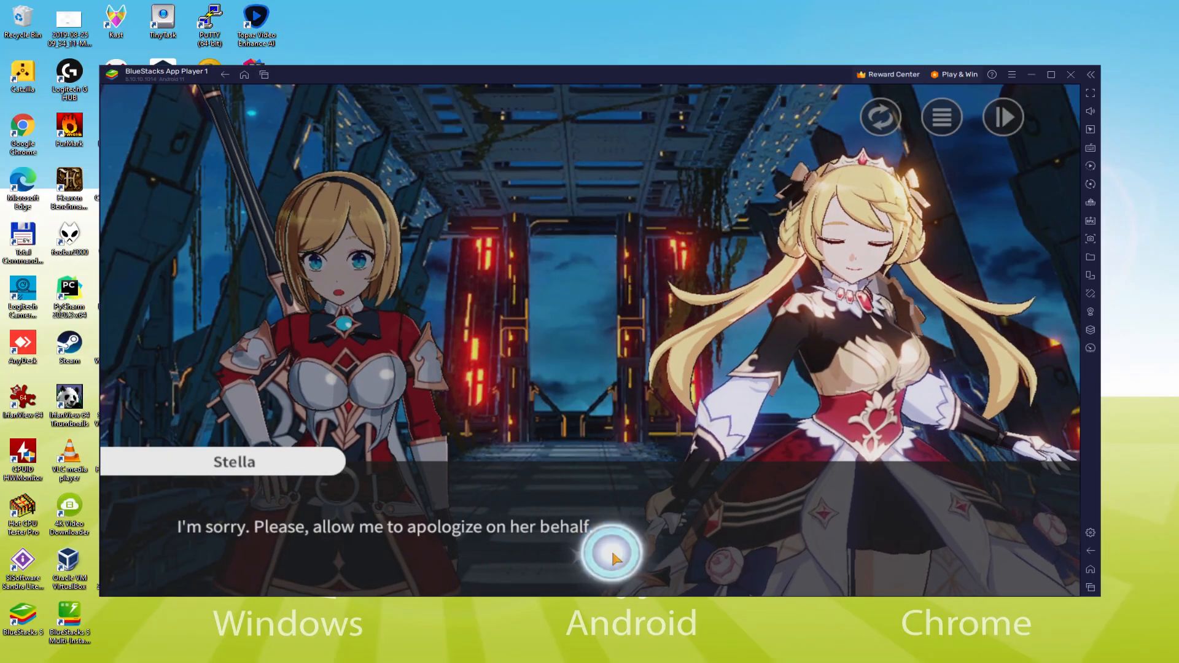
click(610, 555)
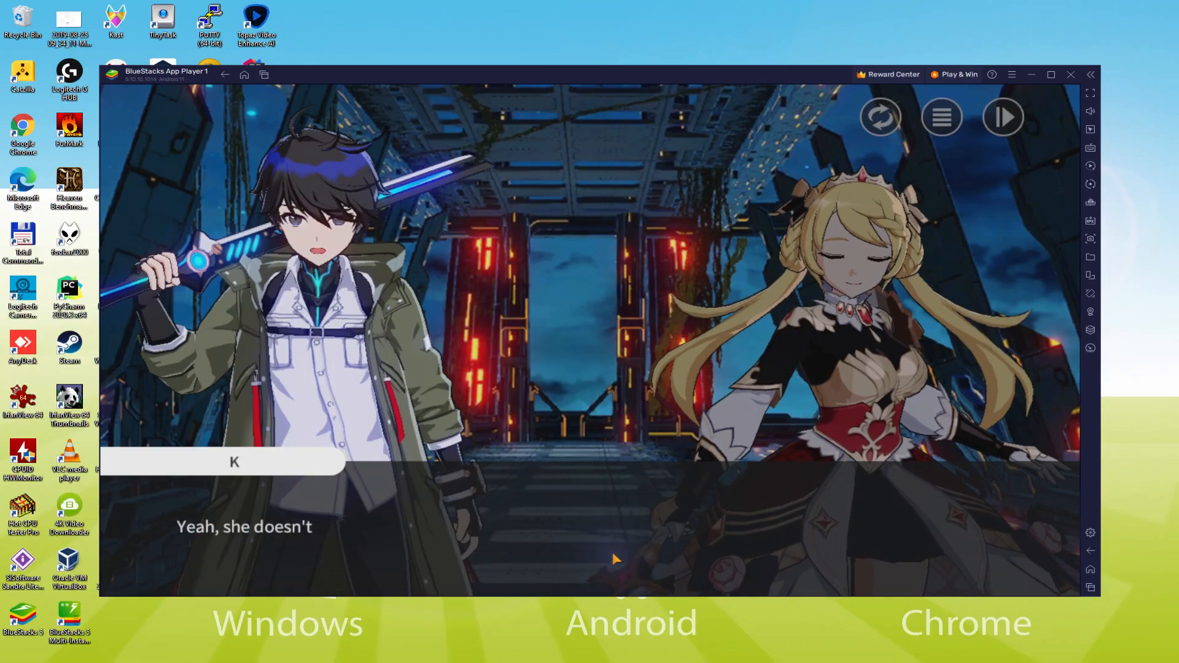
click(615, 559)
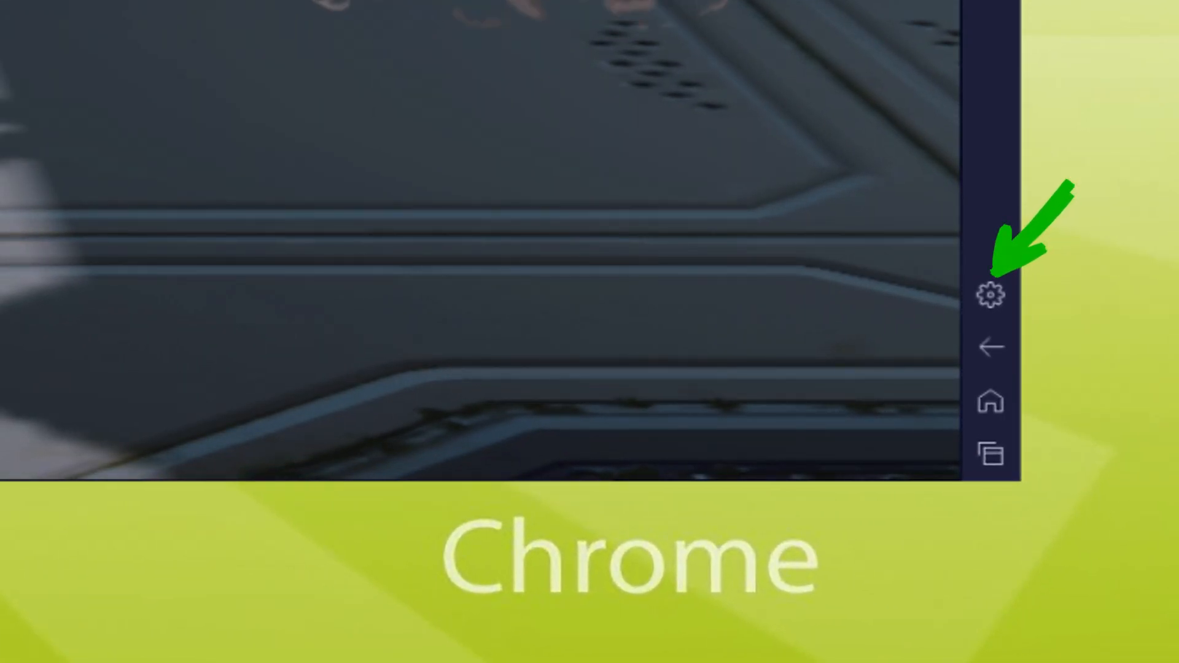
click(991, 294)
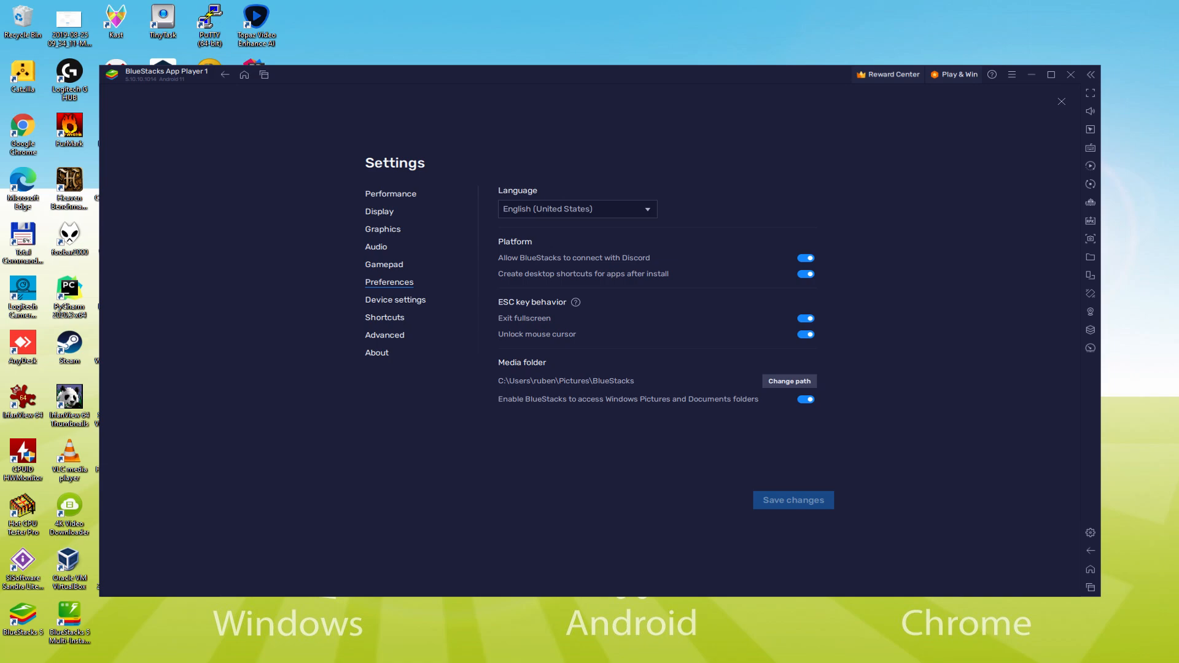
click(1061, 102)
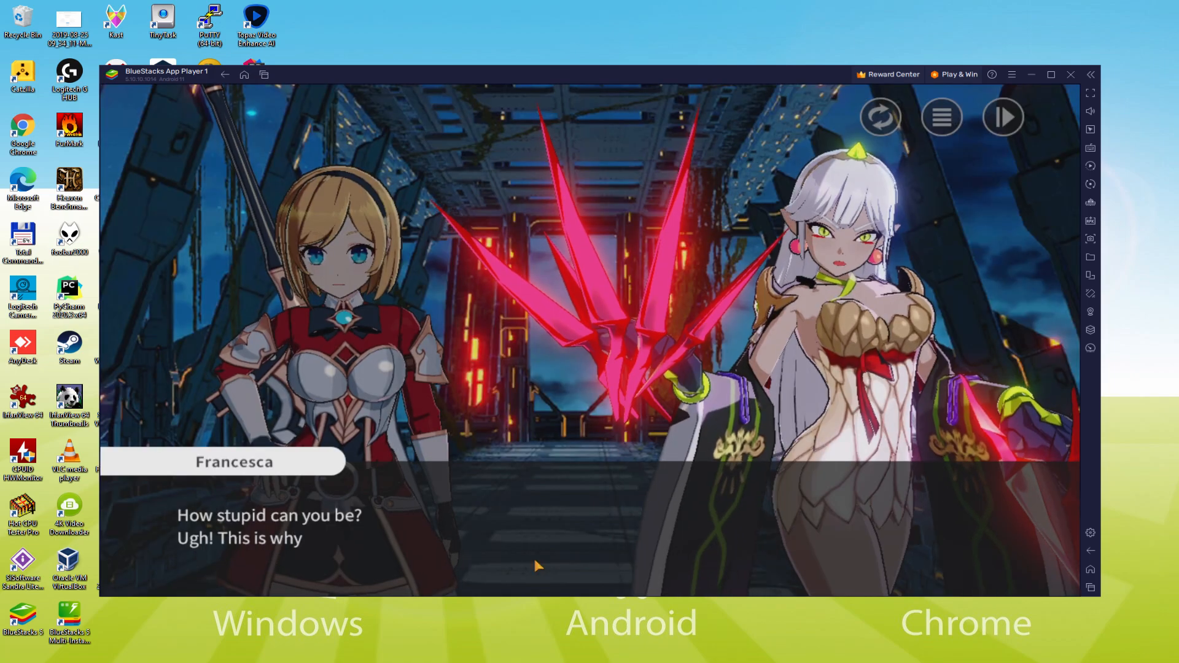
Step: Advance the story through Stella's and Tanya's lines
click(538, 564)
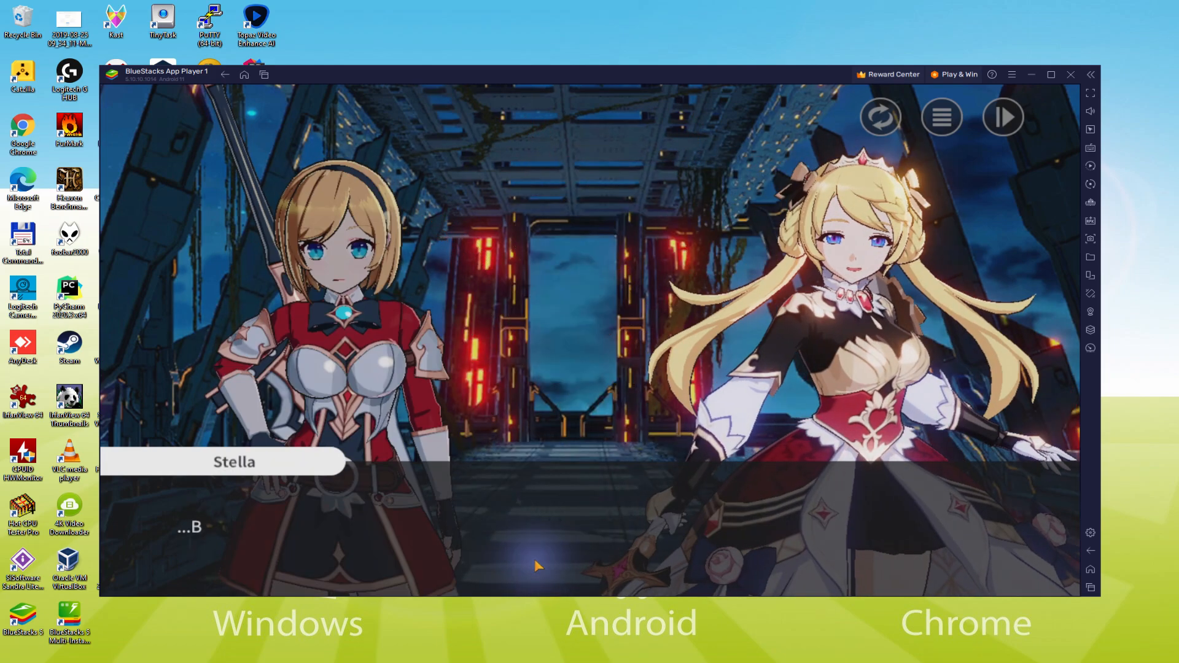
click(538, 564)
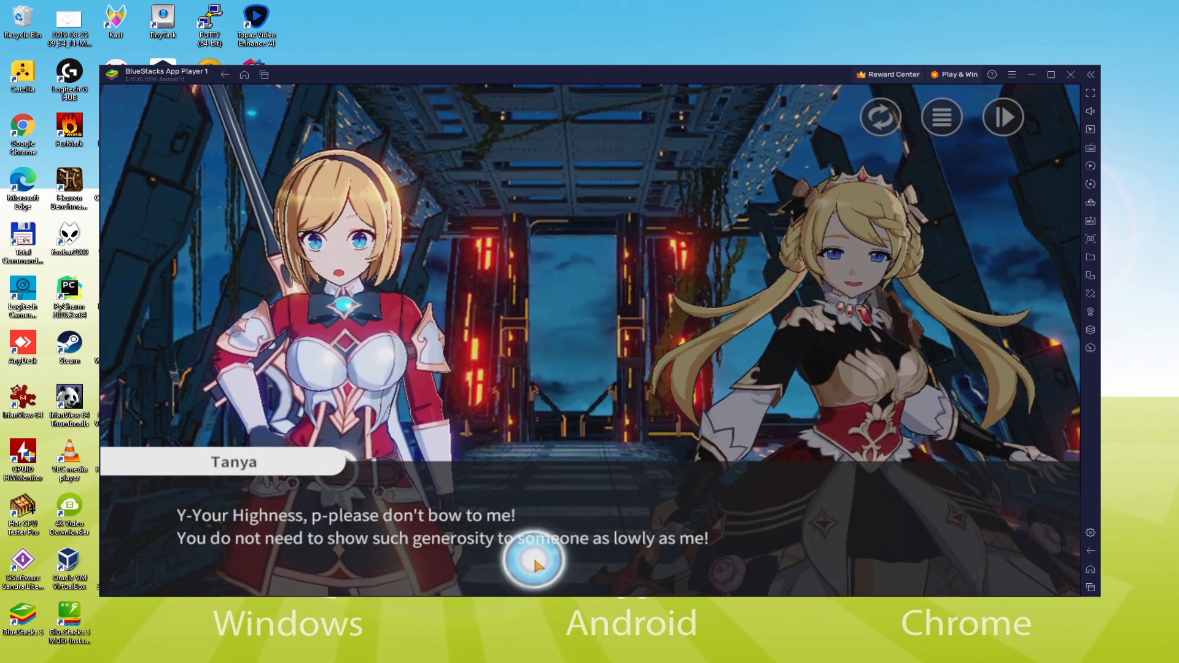
click(534, 564)
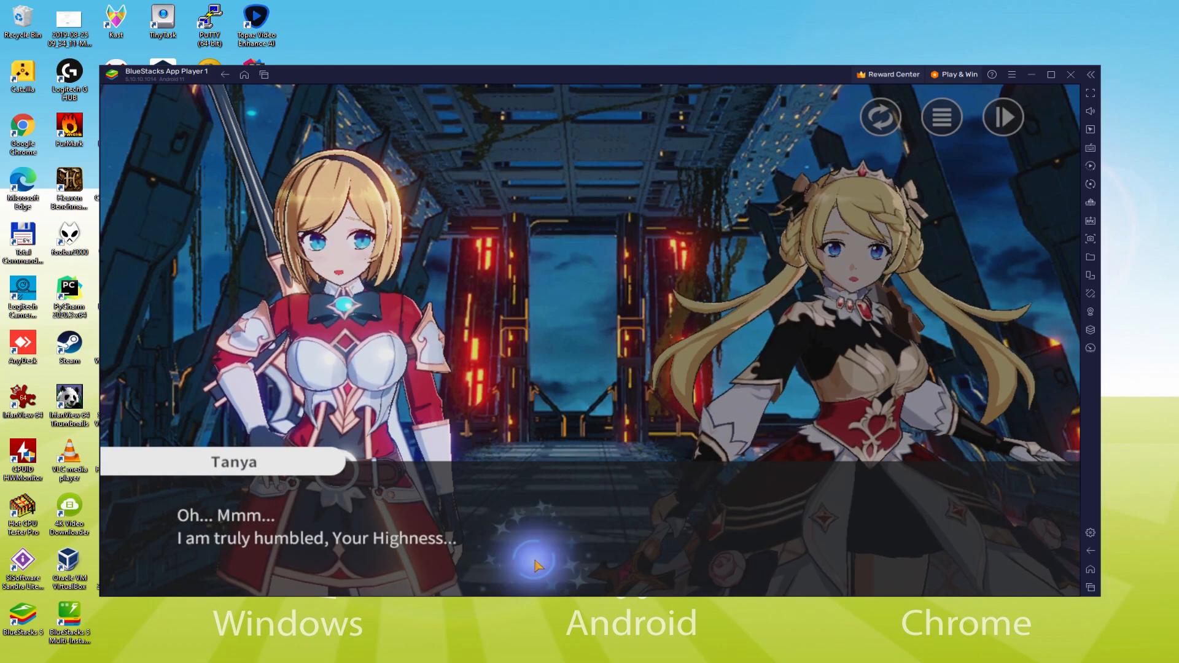
click(538, 564)
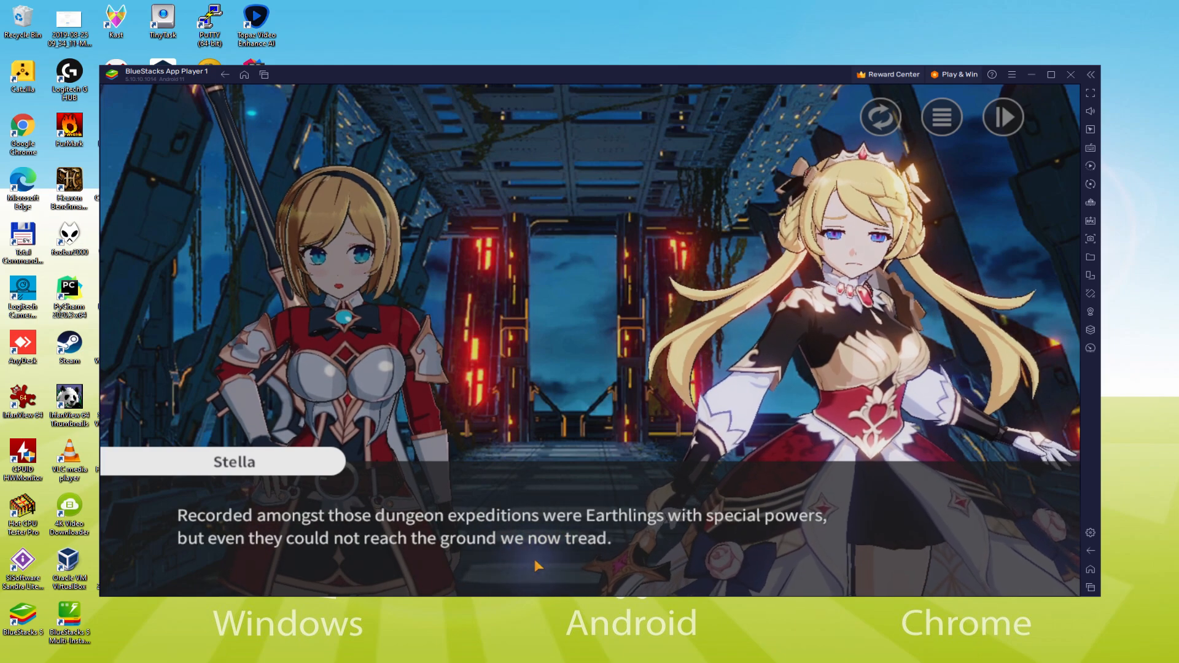
click(536, 564)
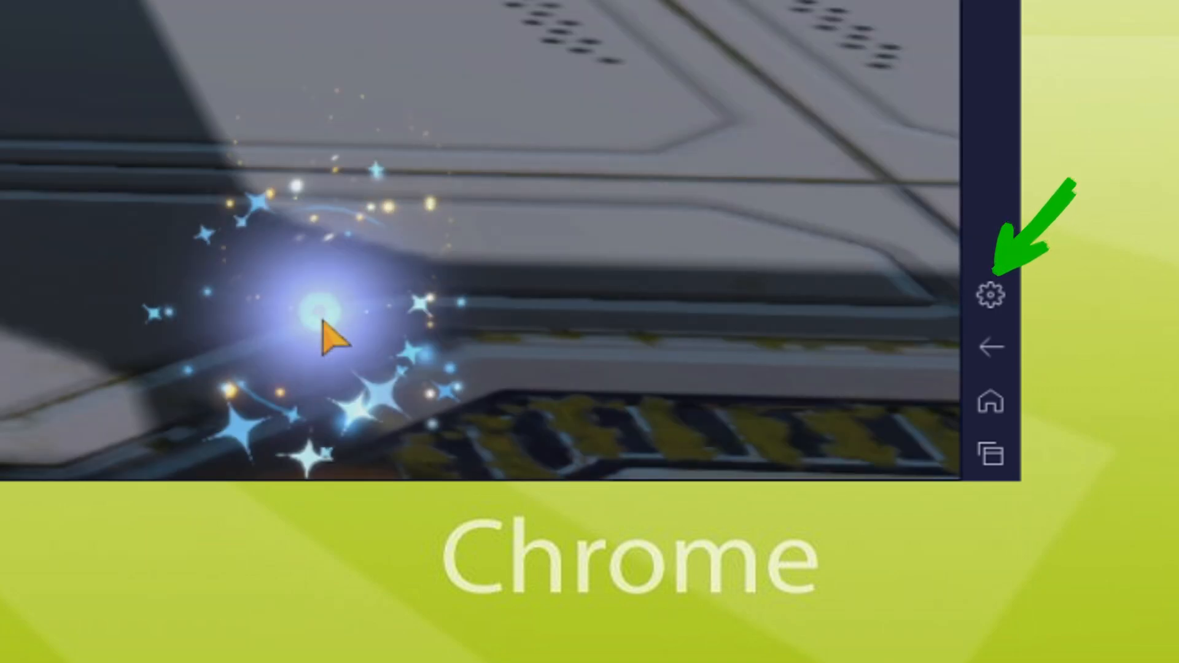
click(991, 293)
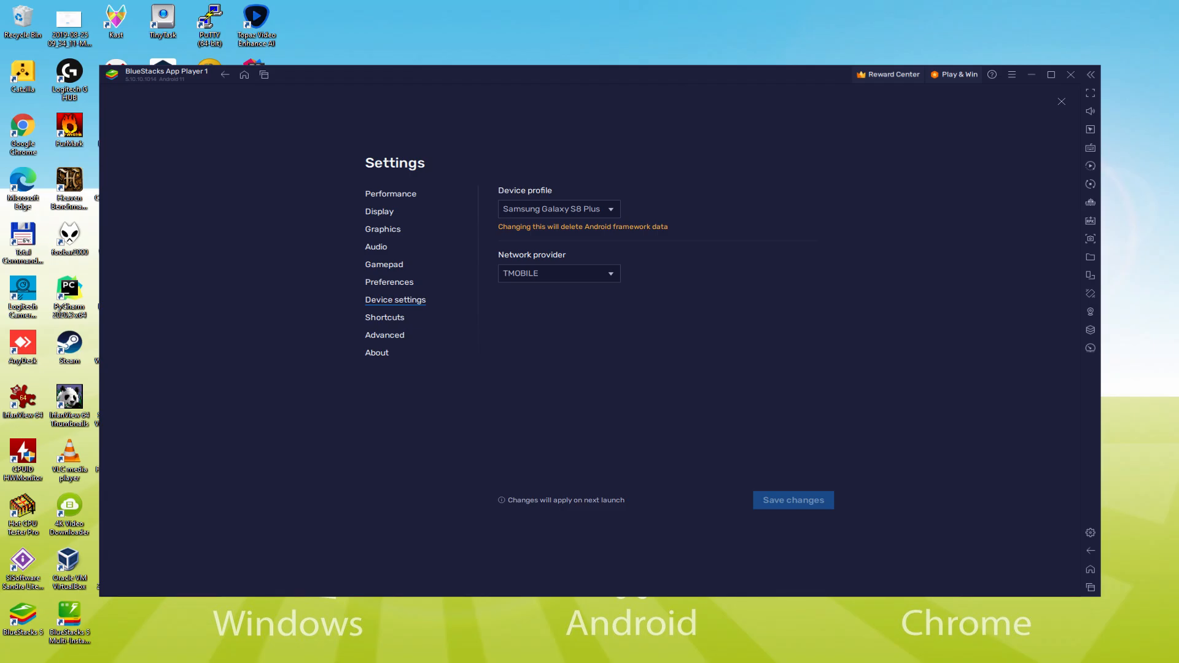
click(1061, 102)
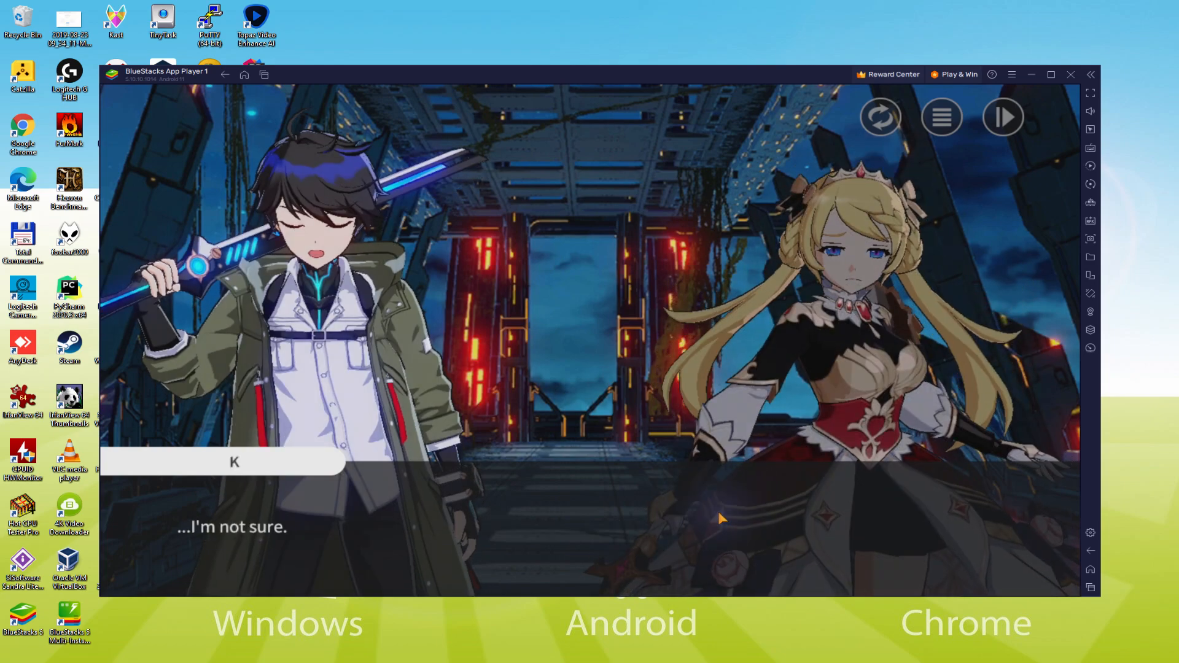
Step: Advance the exchange between K, Stella and Francesca up to Stella's line
click(718, 515)
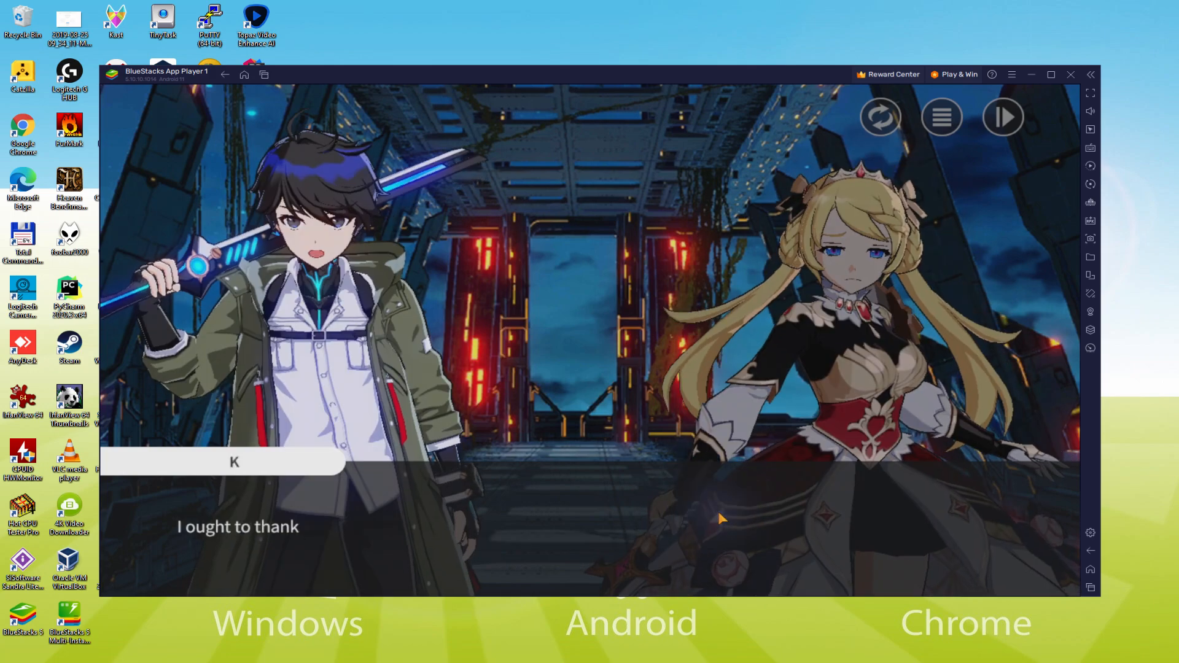
click(692, 521)
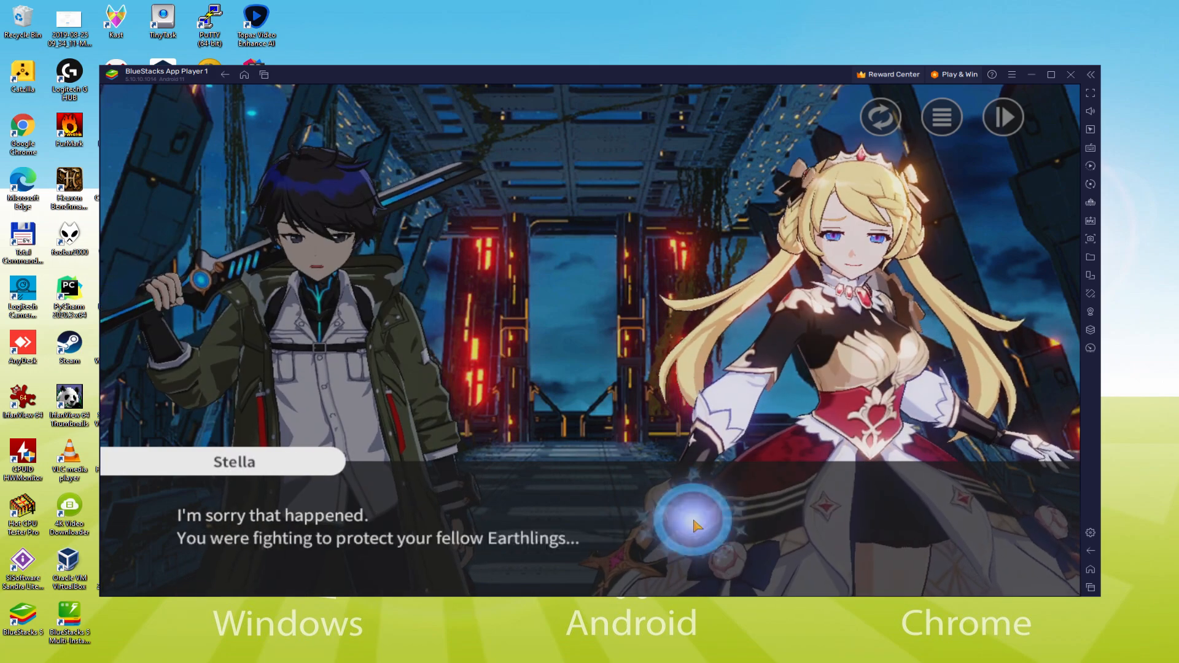
click(694, 521)
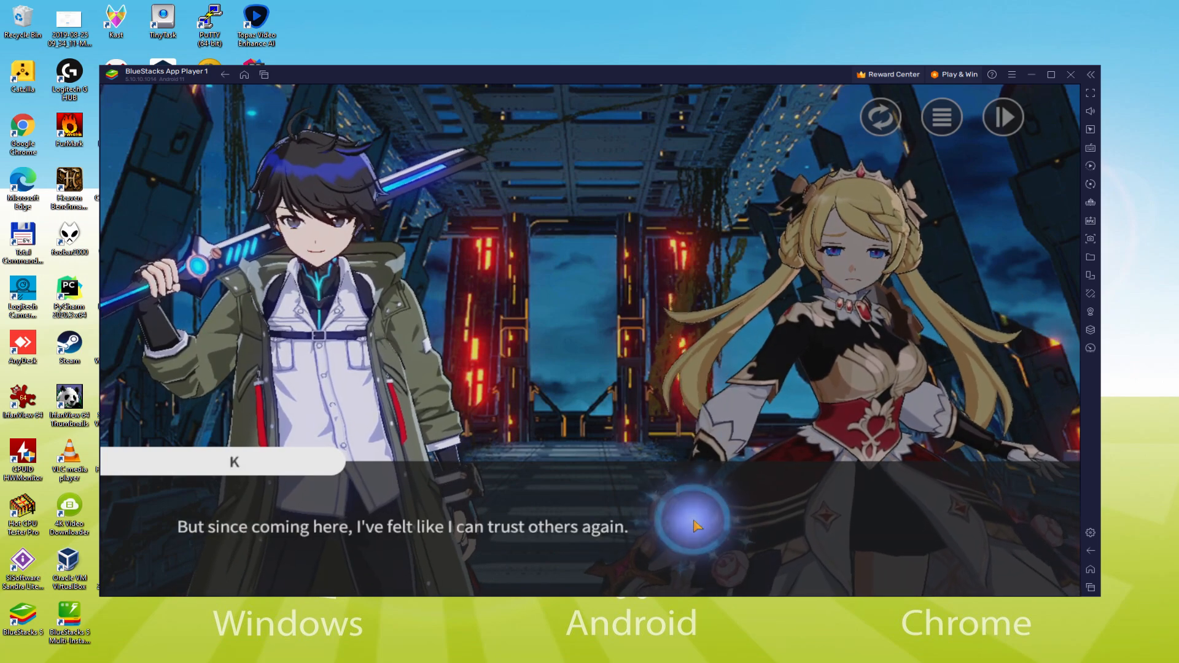
click(692, 524)
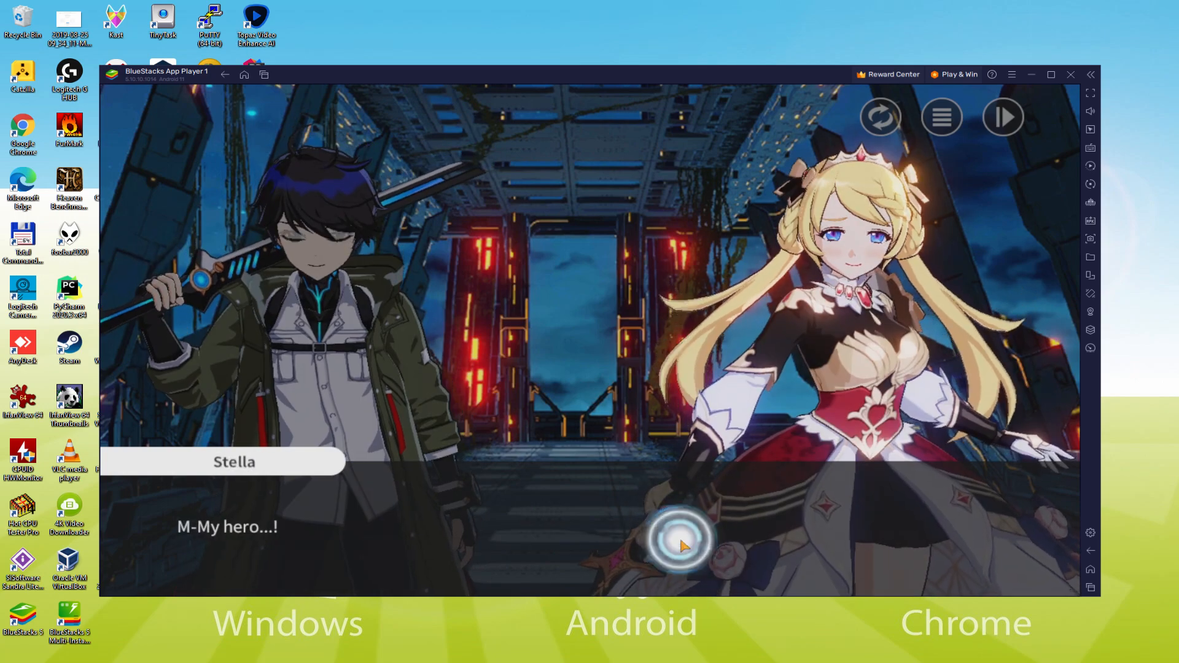
click(680, 540)
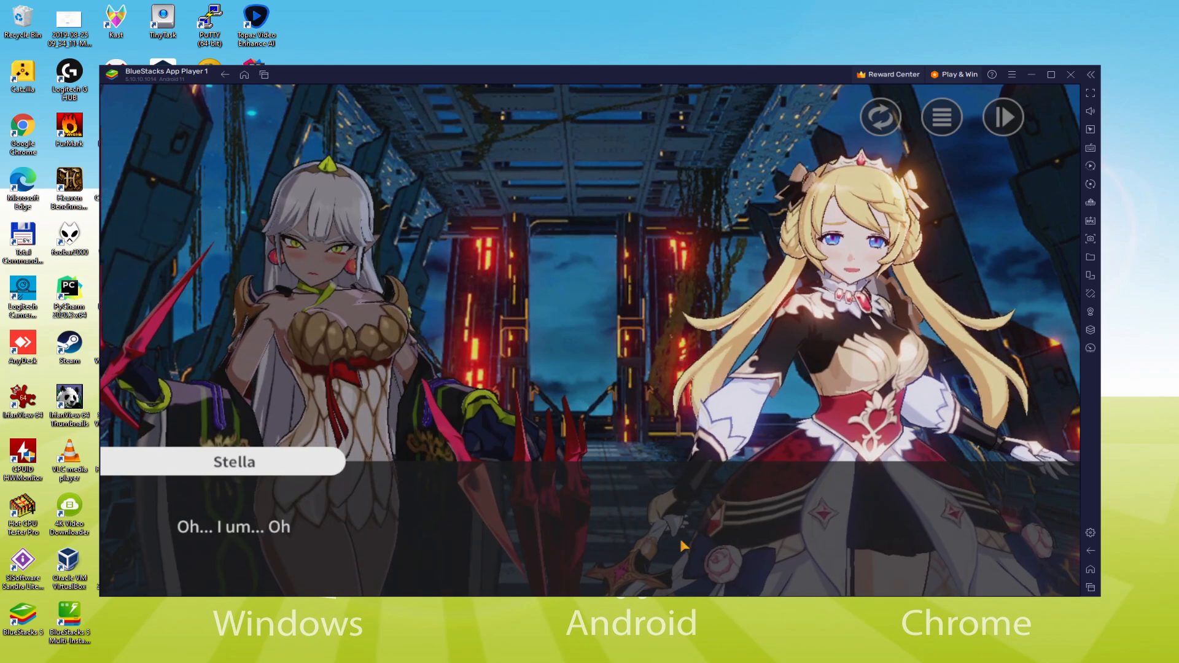
click(683, 546)
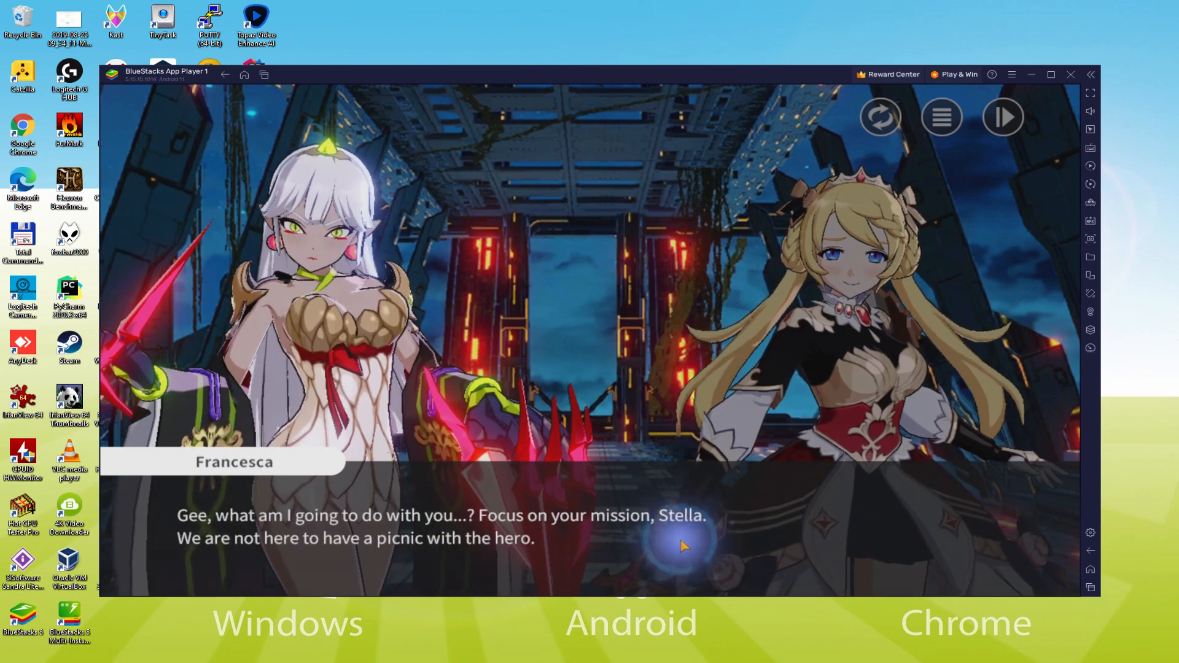
click(682, 545)
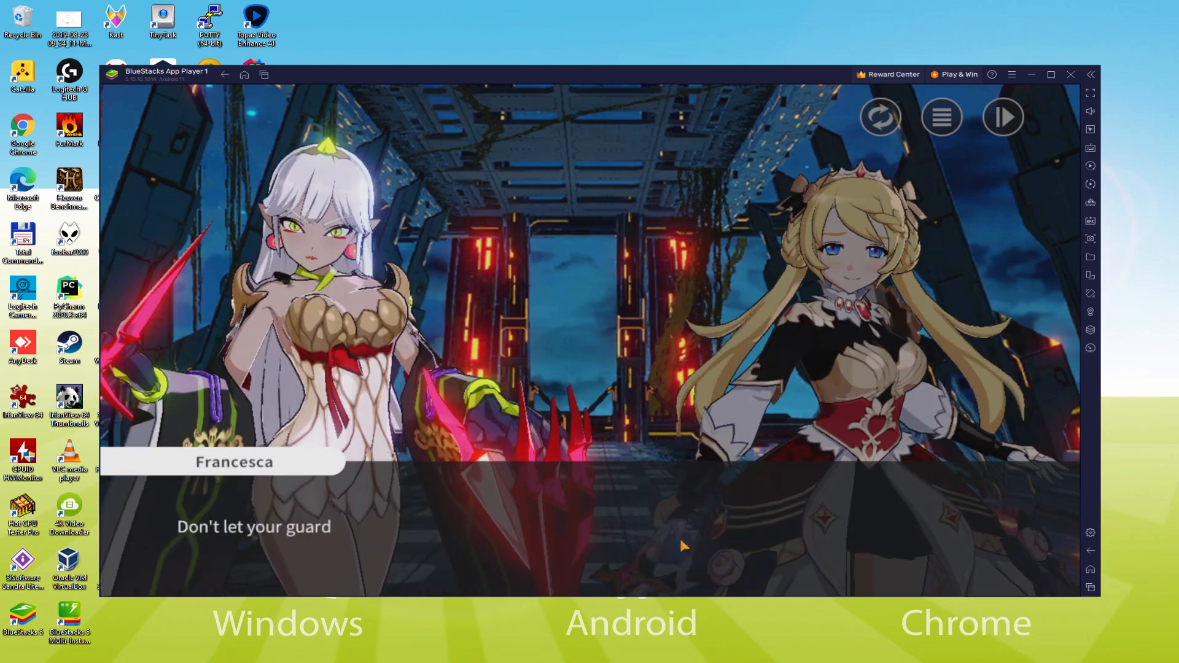
click(680, 546)
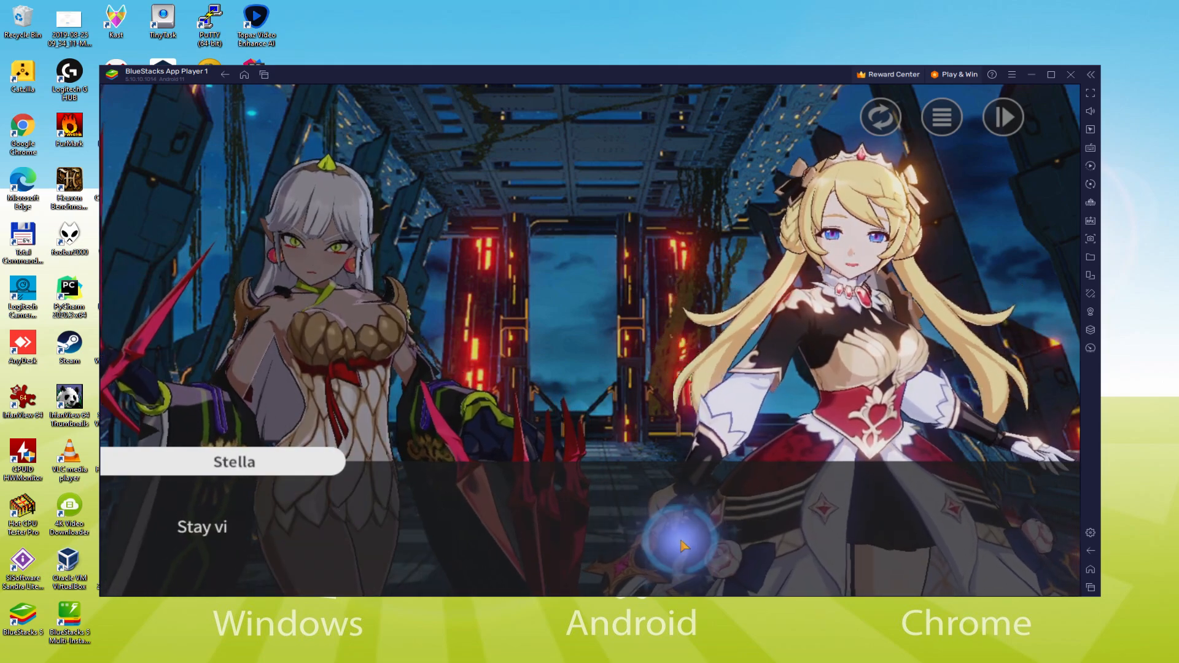